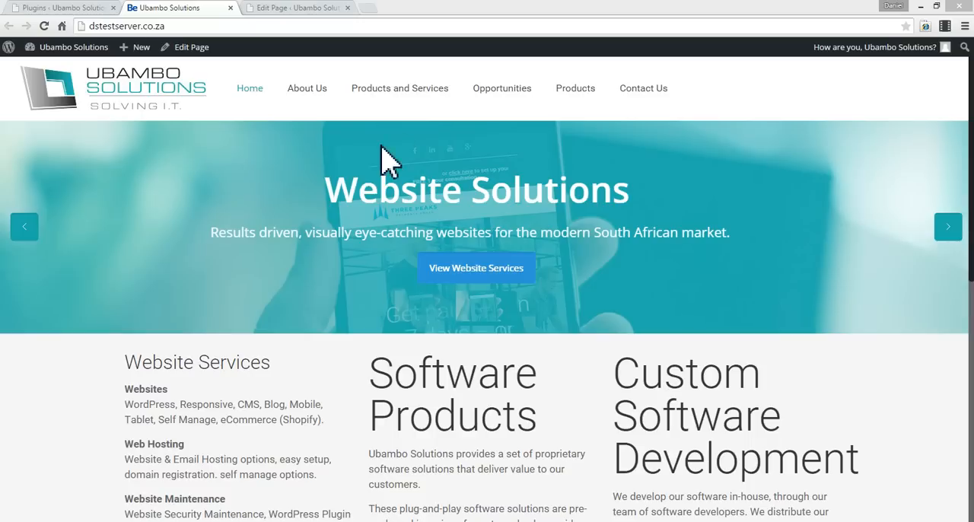
mouse_move(423, 297)
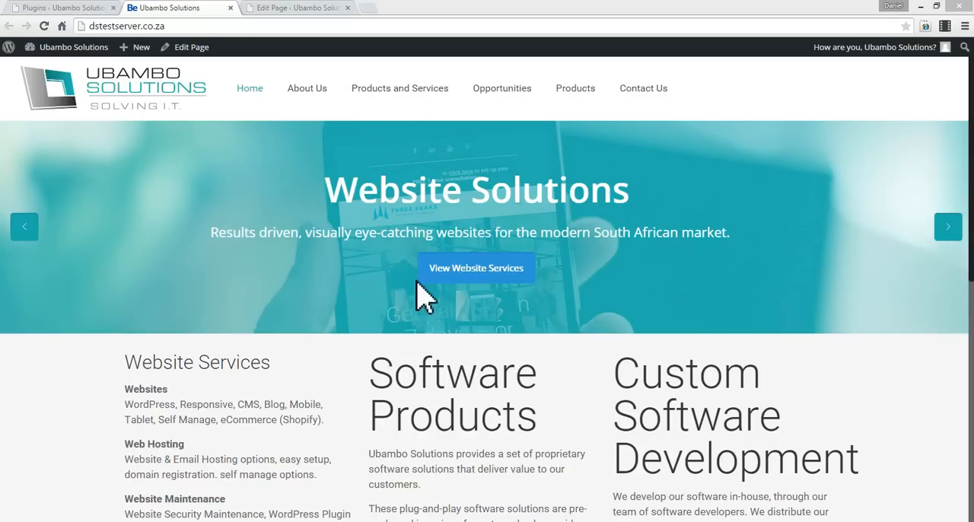
mouse_move(647, 217)
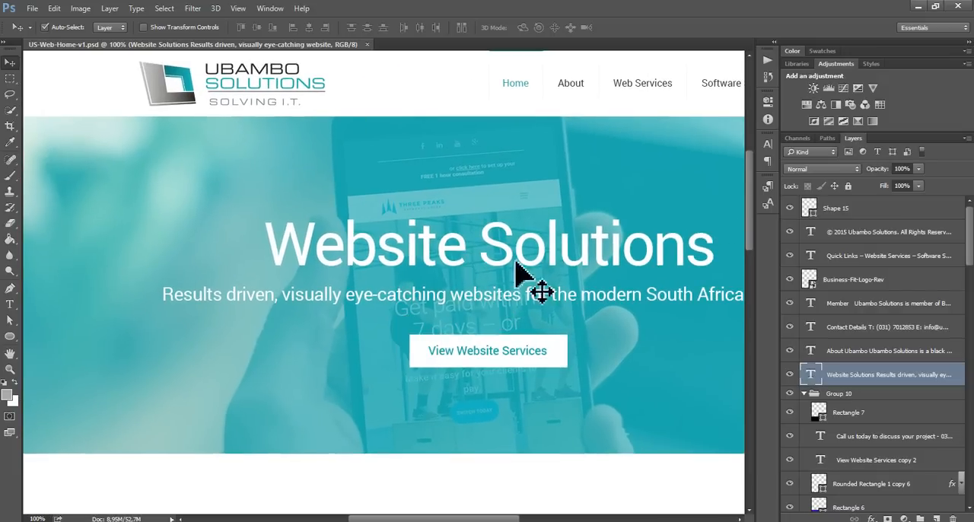
Step: Scroll the Photoshop mockup down past the hero banner to the Website Services and Software Products sections
scroll(down, 3)
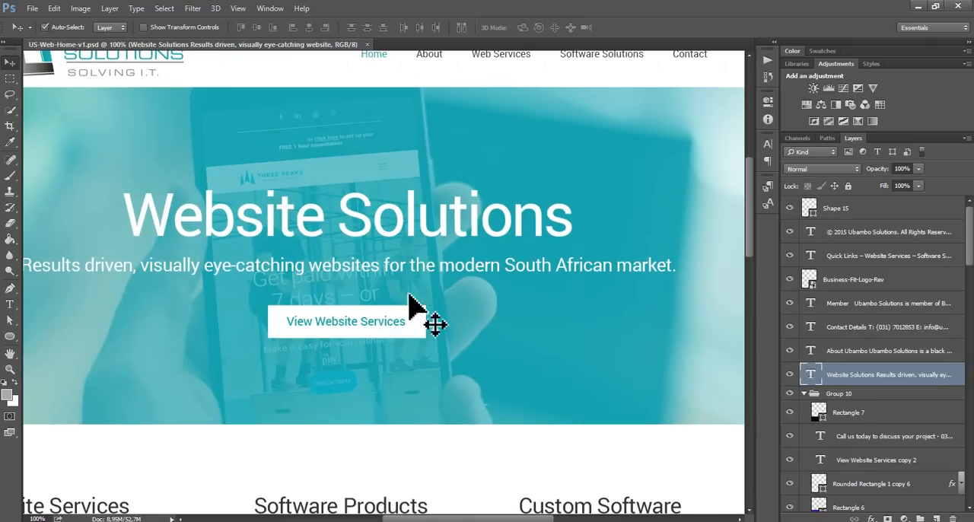
mouse_move(871, 30)
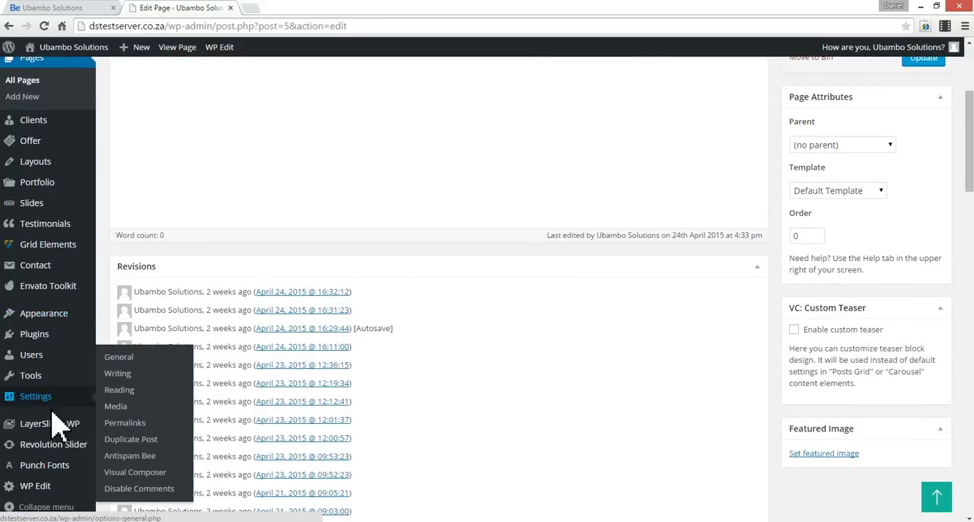
Step: Open the Slider Revolution slider list, then the USSLIDER slider's settings
click(53, 443)
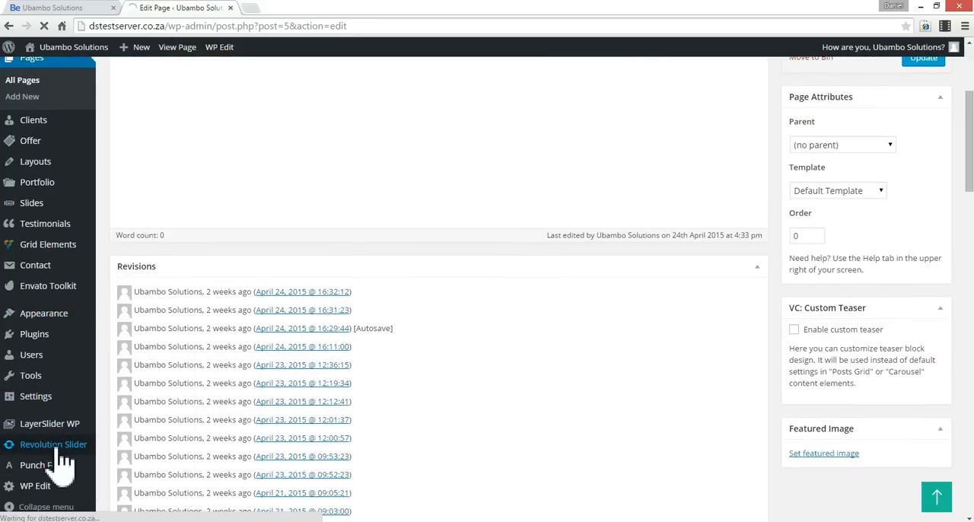
click(53, 445)
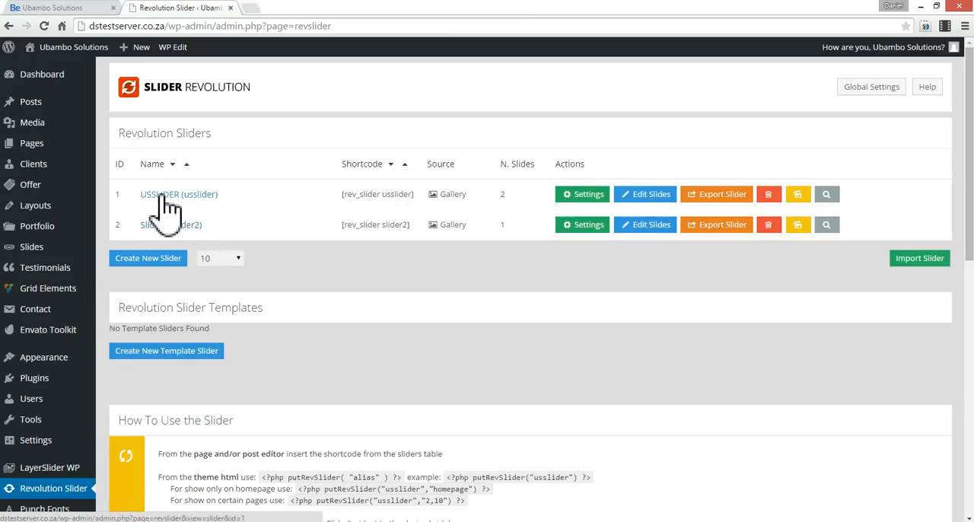
mouse_move(594, 213)
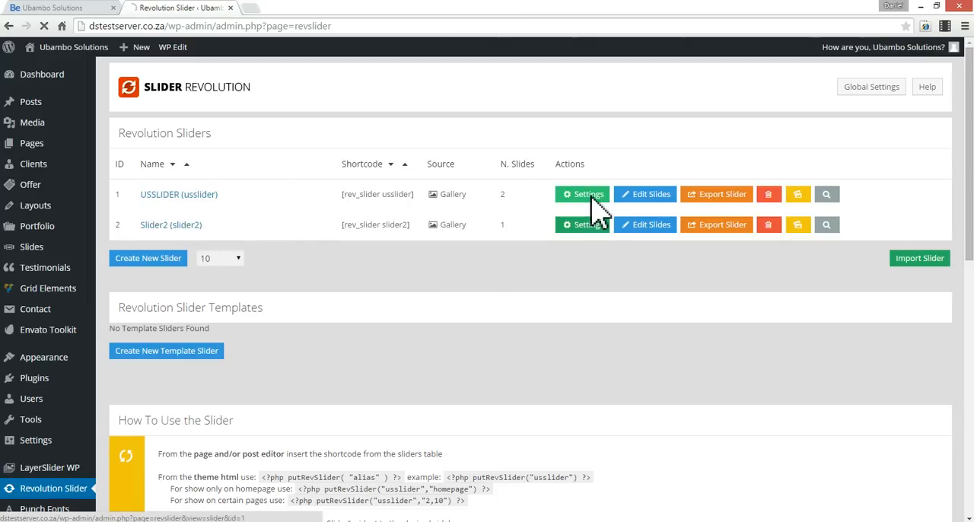
click(582, 195)
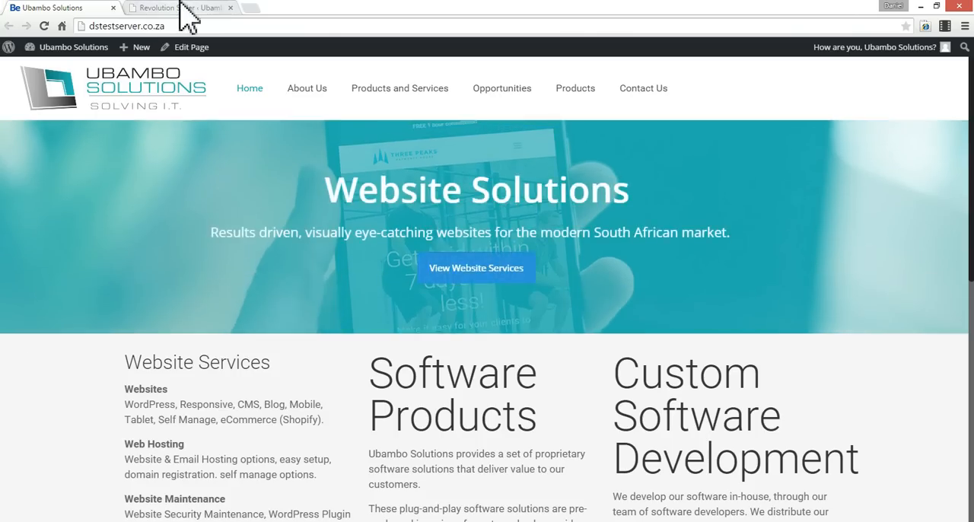
Step: Review USSLIDER's 960 by 350 grid and select the 350 grid height value
click(180, 7)
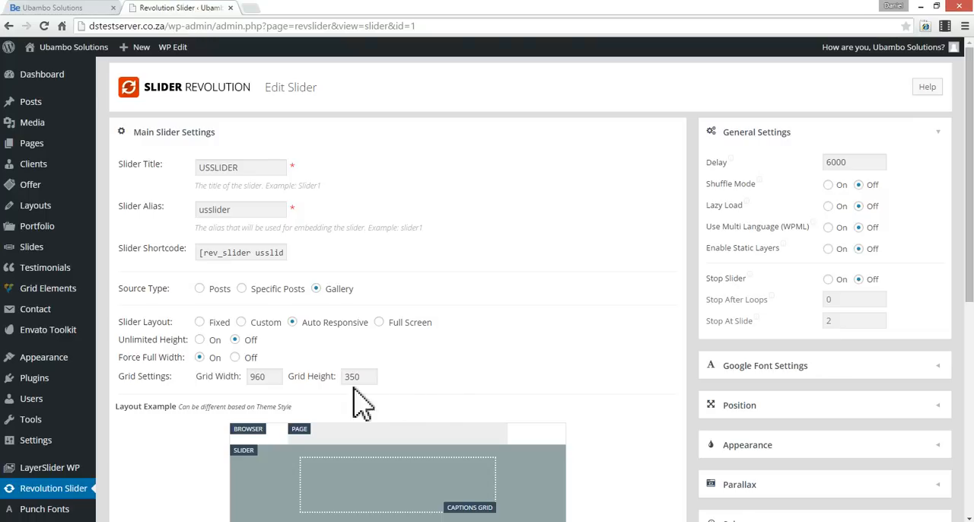
scroll(down, 3)
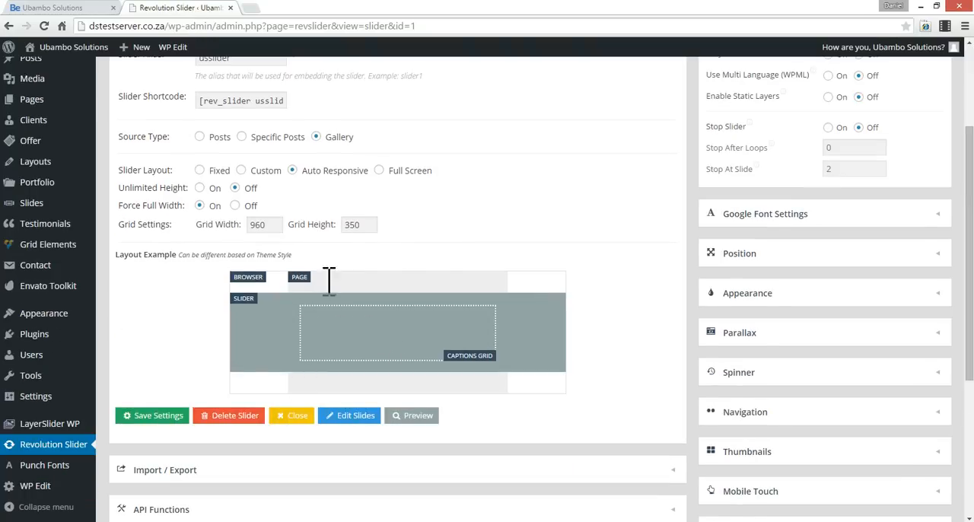
scroll(up, 3)
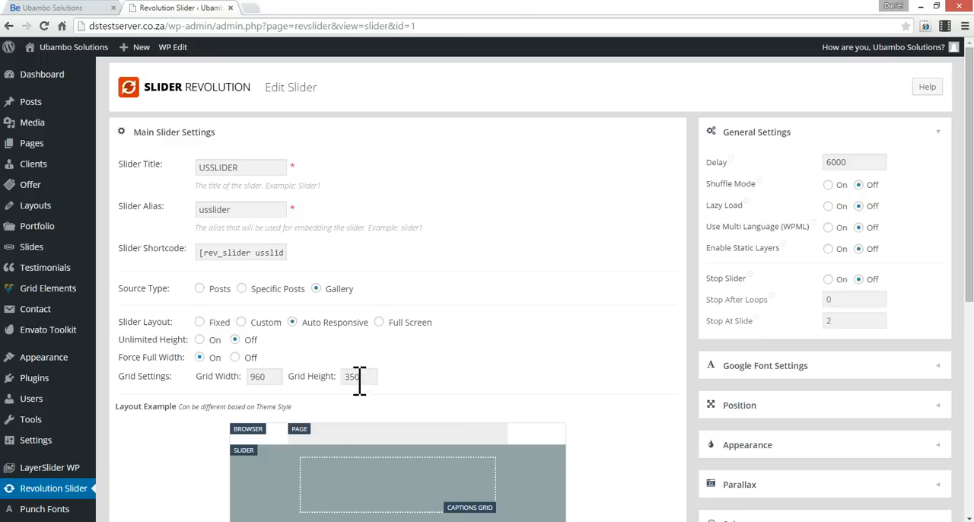
triple_click(357, 376)
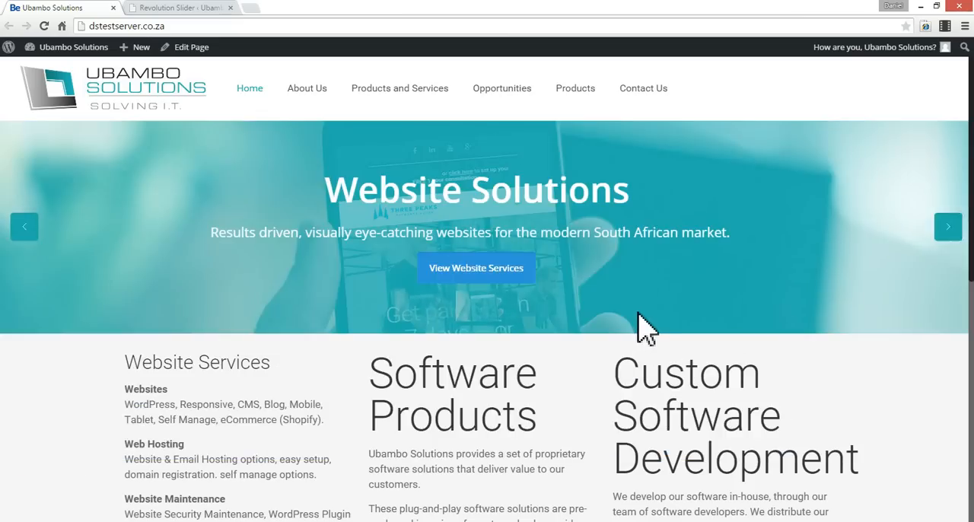
key(F12)
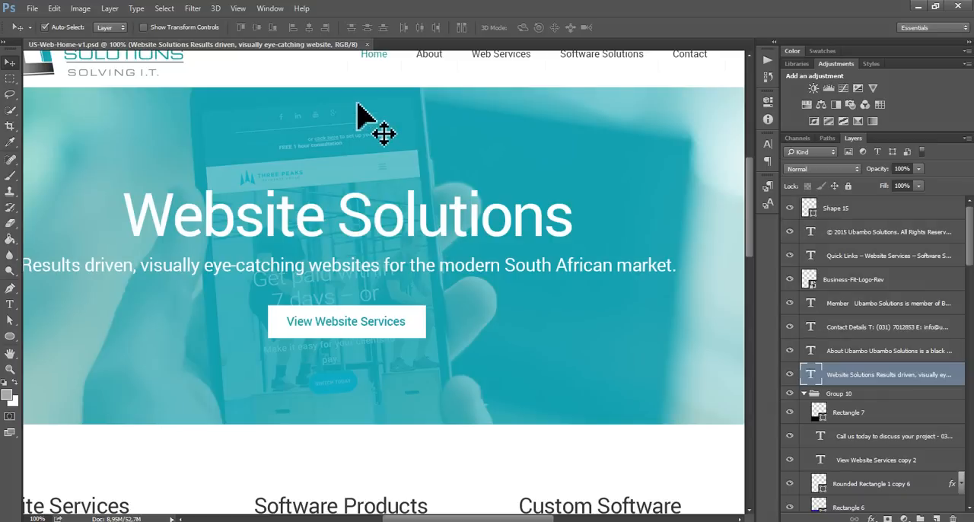
mouse_move(358, 114)
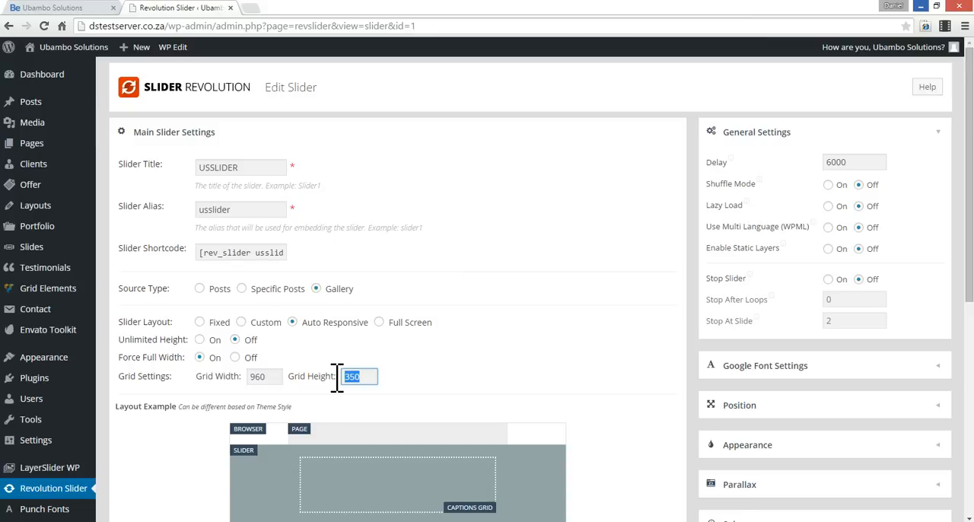
Step: Set USSLIDER's grid height to 553 and save it
text(553)
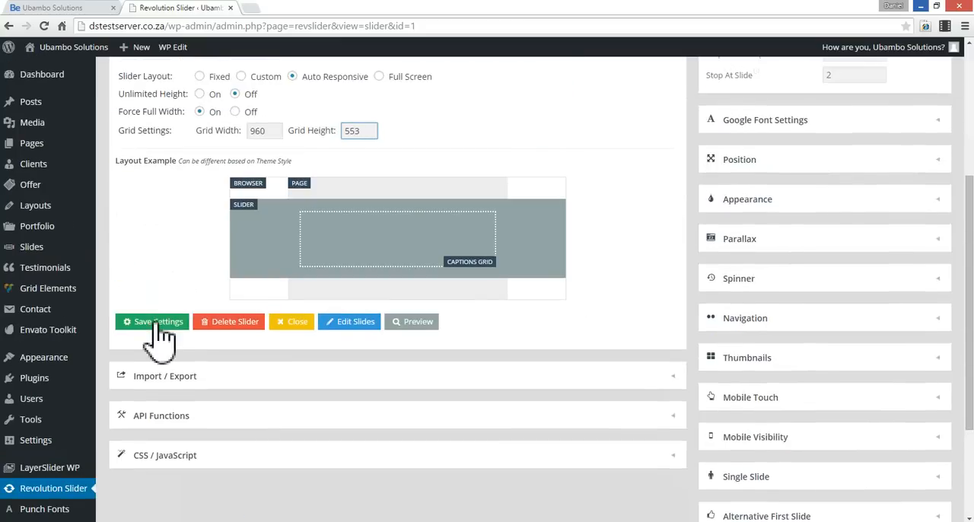
click(152, 321)
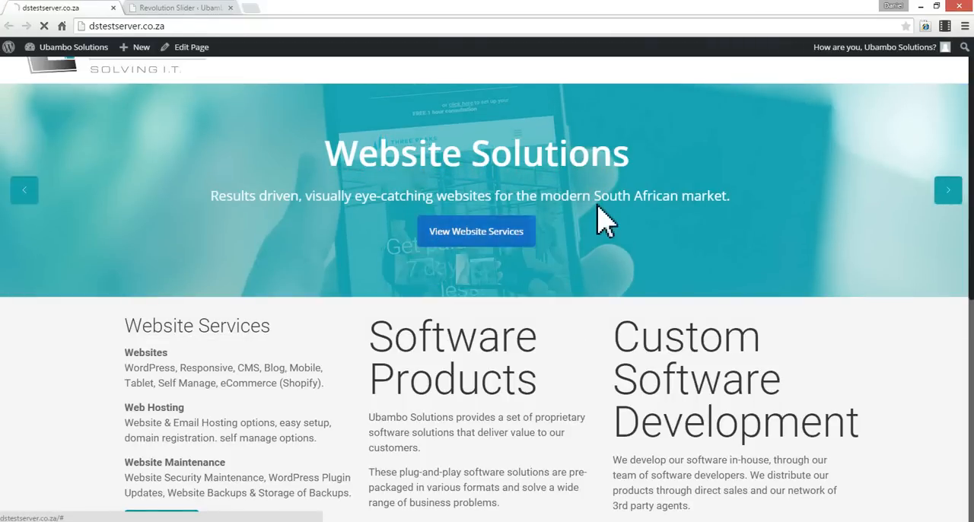
click(475, 231)
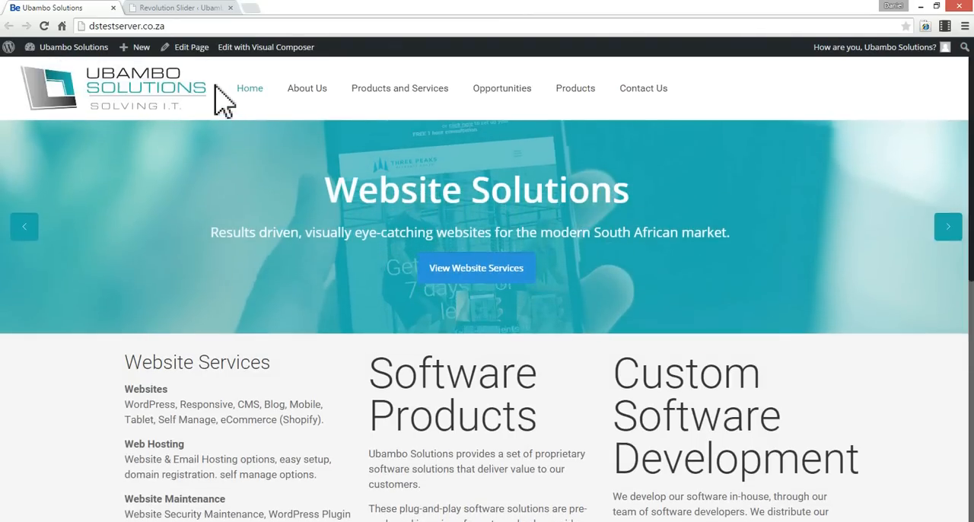
Step: Save USSLIDER with unlimited height on and view the live homepage
click(179, 8)
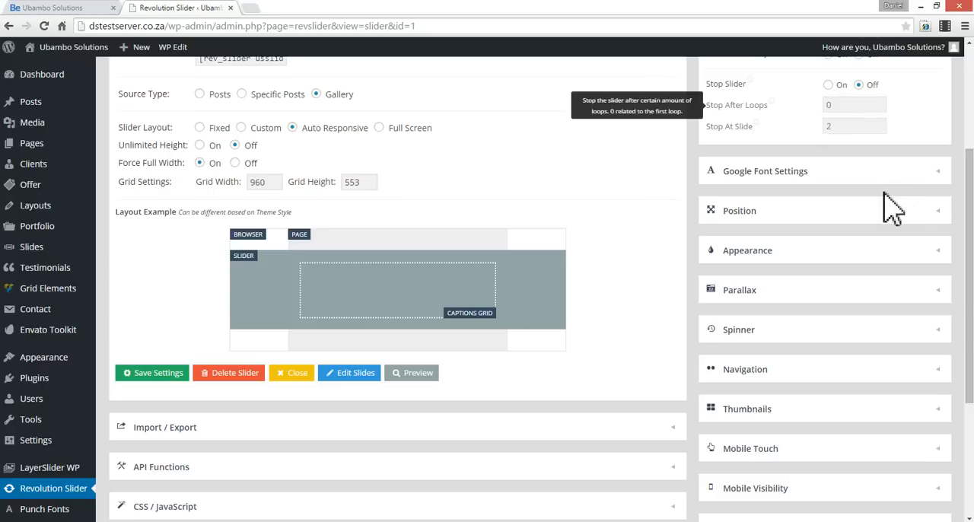
scroll(down, 3)
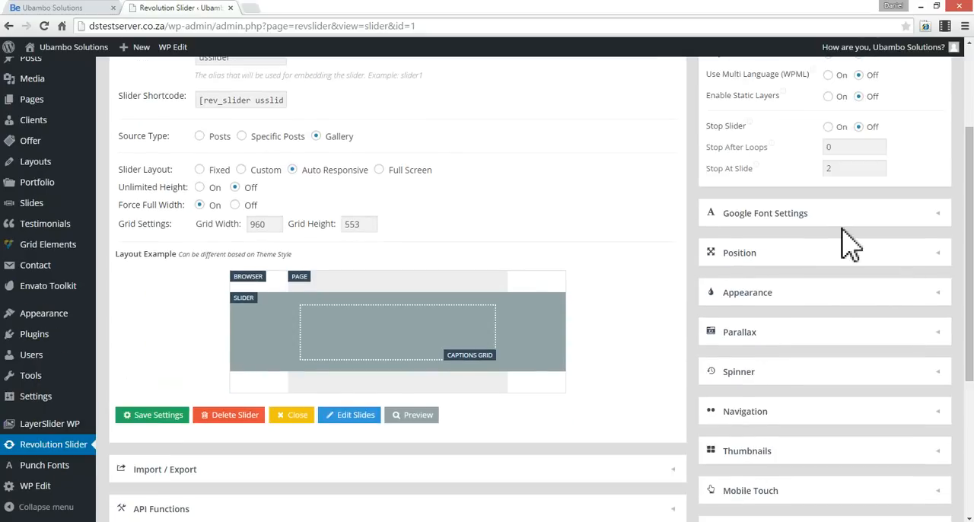
scroll(down, 3)
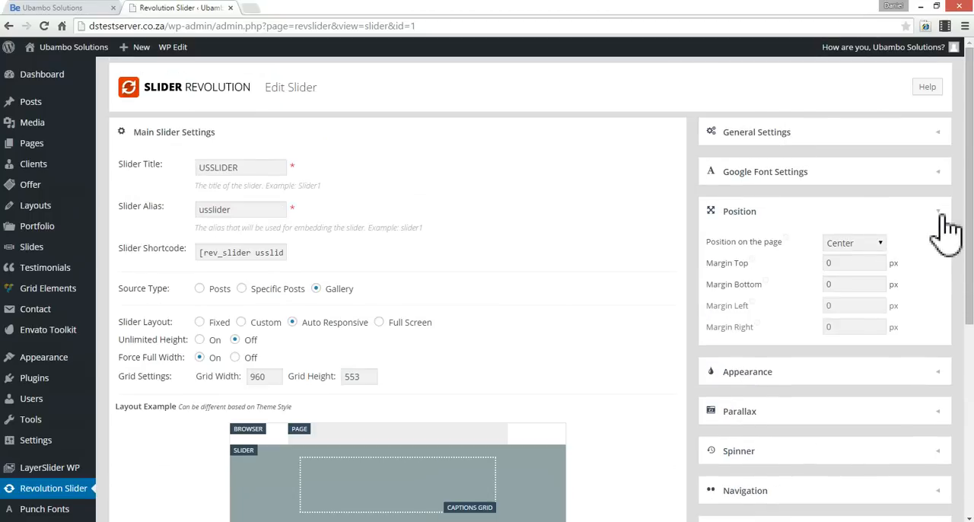
click(747, 250)
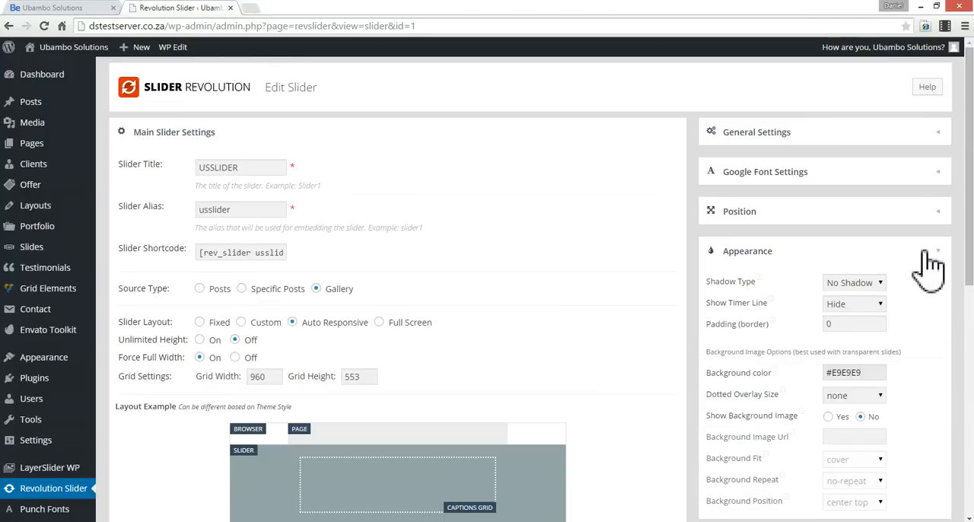
click(747, 250)
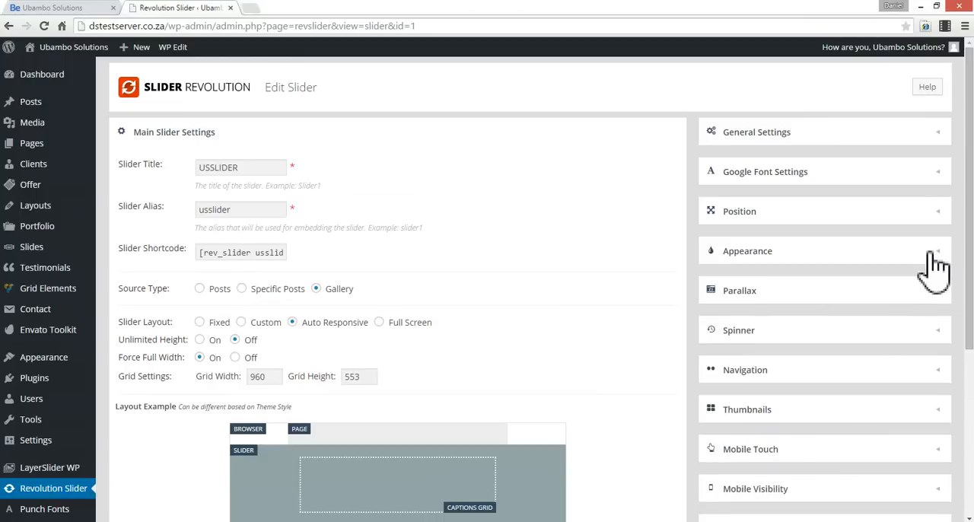
scroll(down, 3)
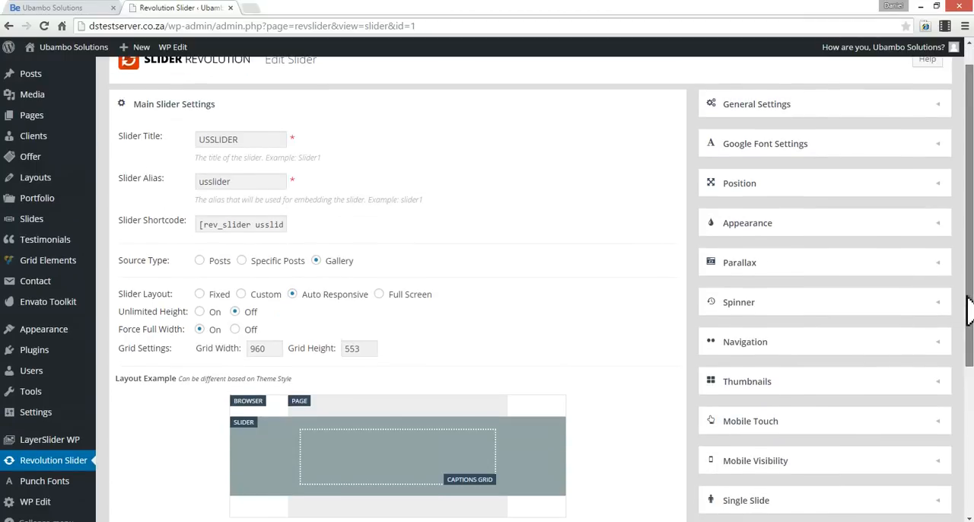
scroll(down, 3)
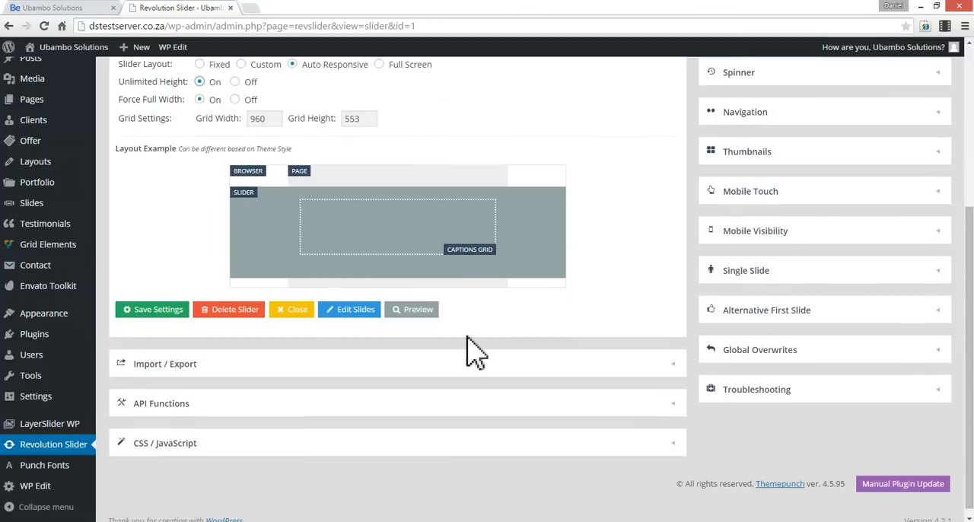
click(152, 309)
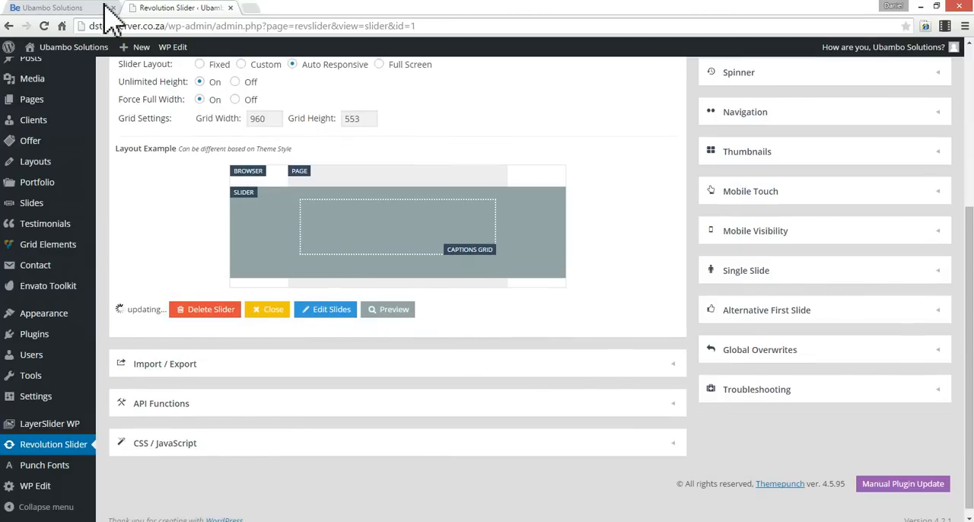
click(49, 7)
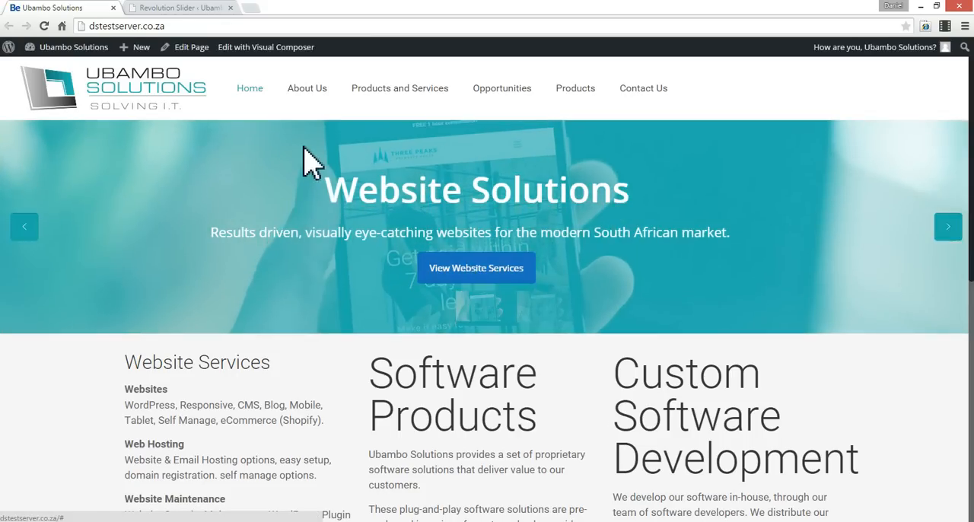
Step: Open USSLIDER's slide list and compare it with the live homepage slider
click(178, 8)
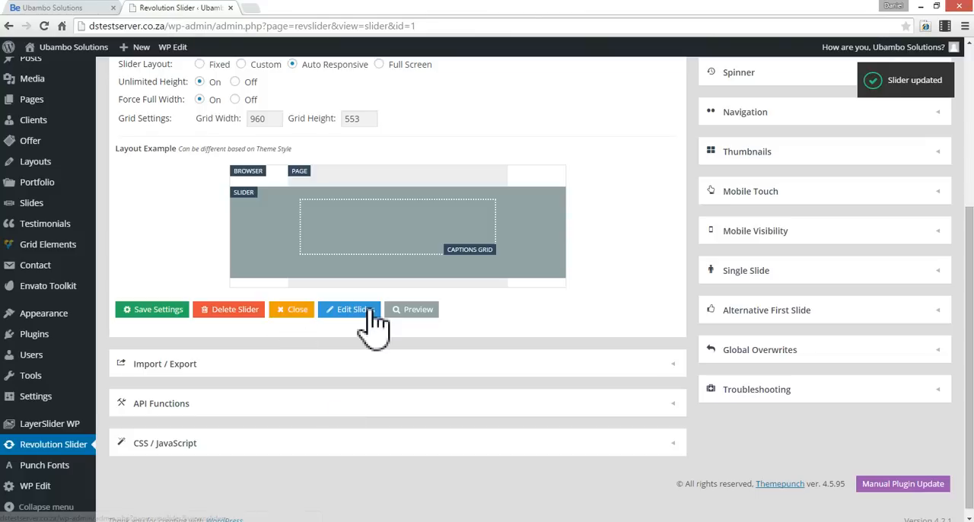
click(349, 309)
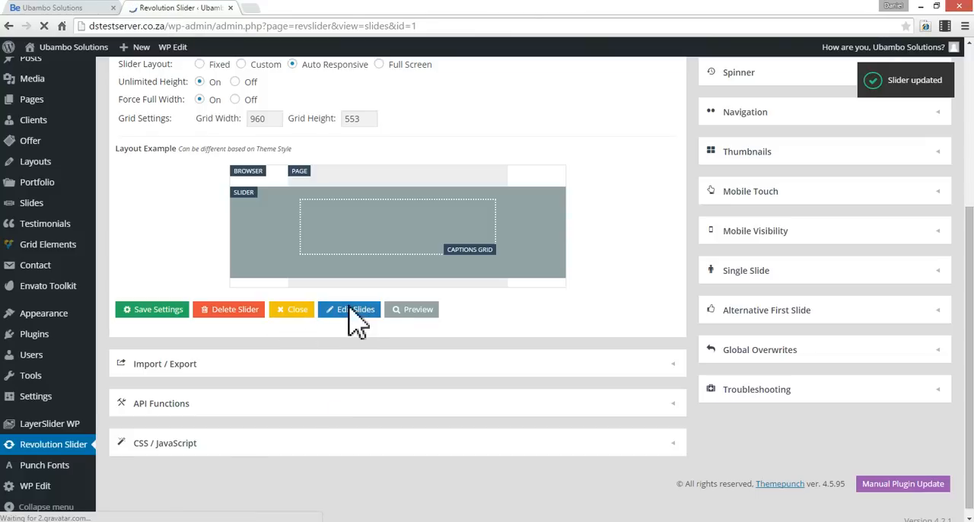
click(349, 309)
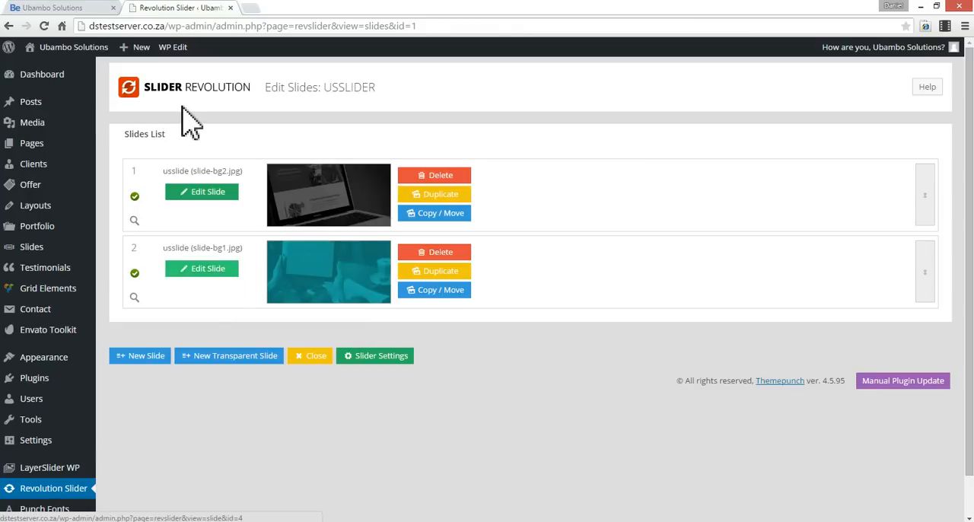
mouse_move(230, 422)
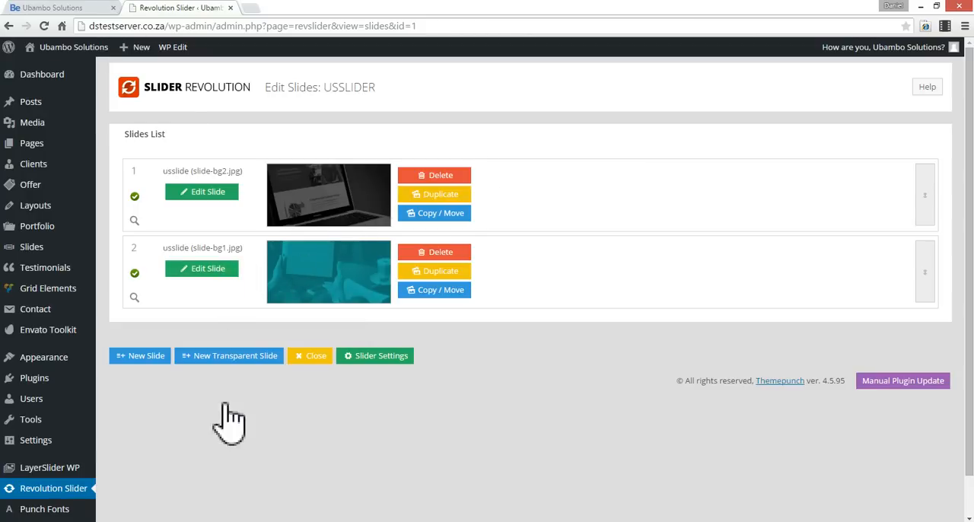
mouse_move(297, 297)
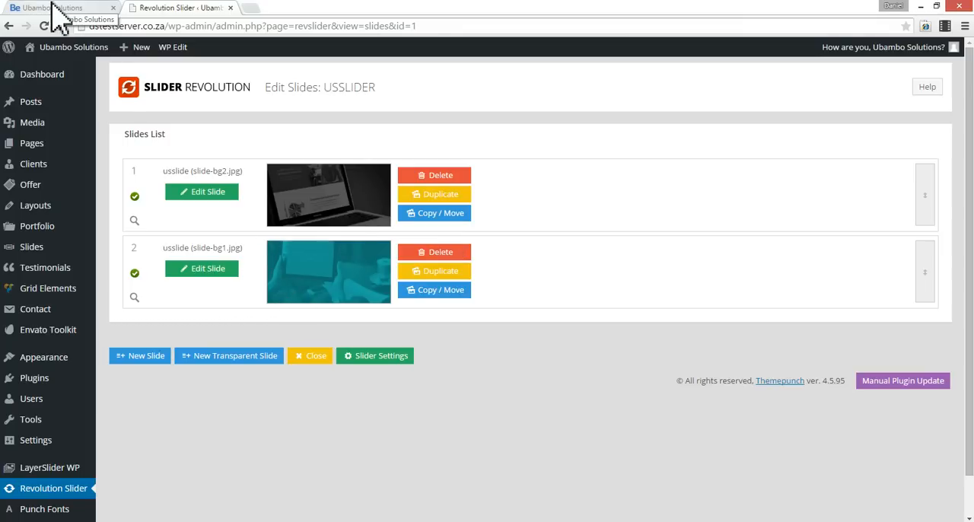
click(54, 7)
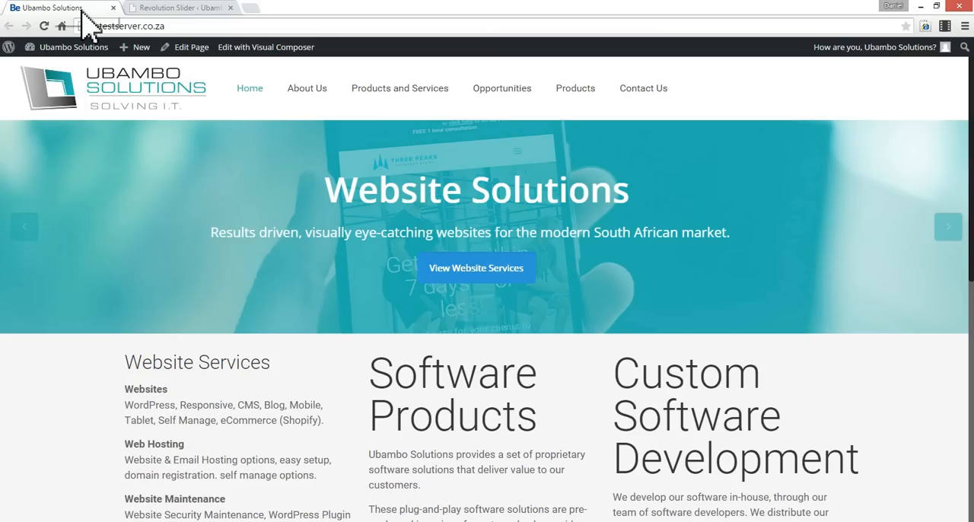
Step: Open the Slider2 slider's settings from the Revolution Slider list
click(179, 8)
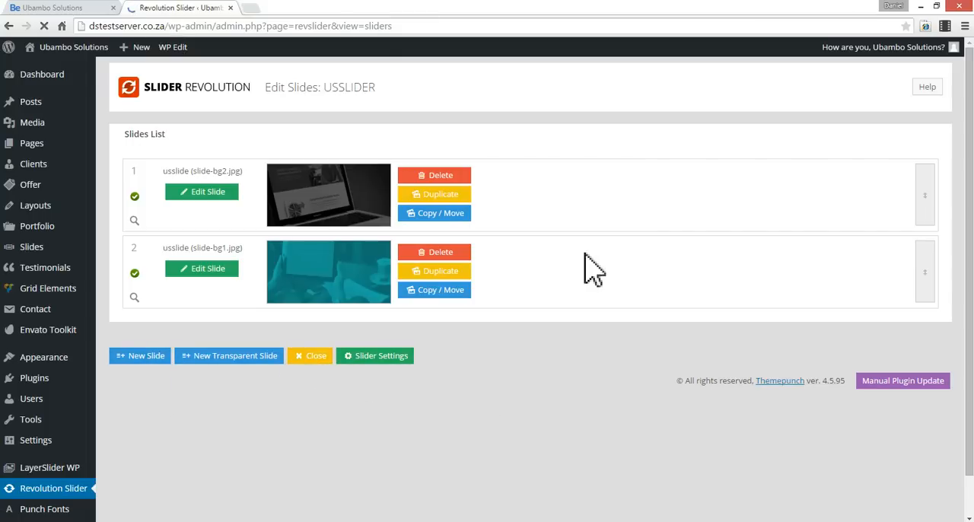
click(309, 355)
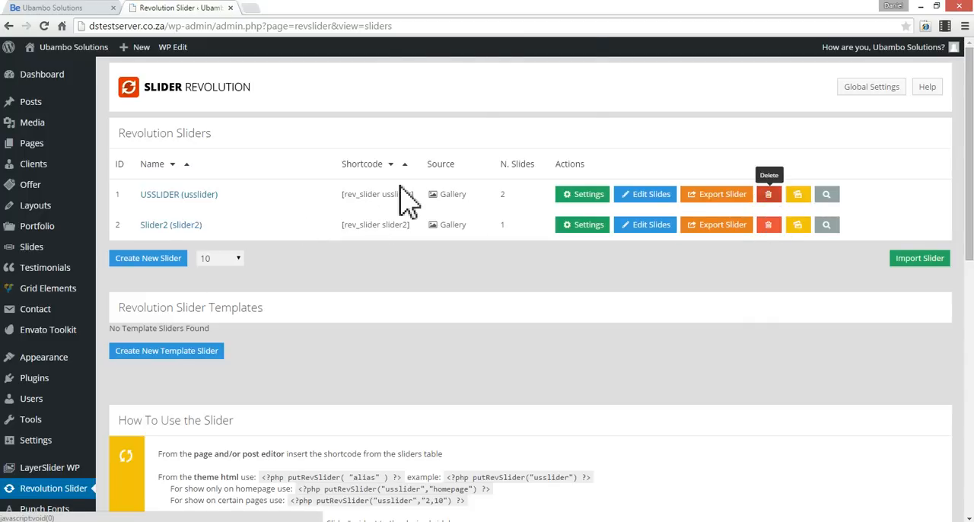
click(769, 193)
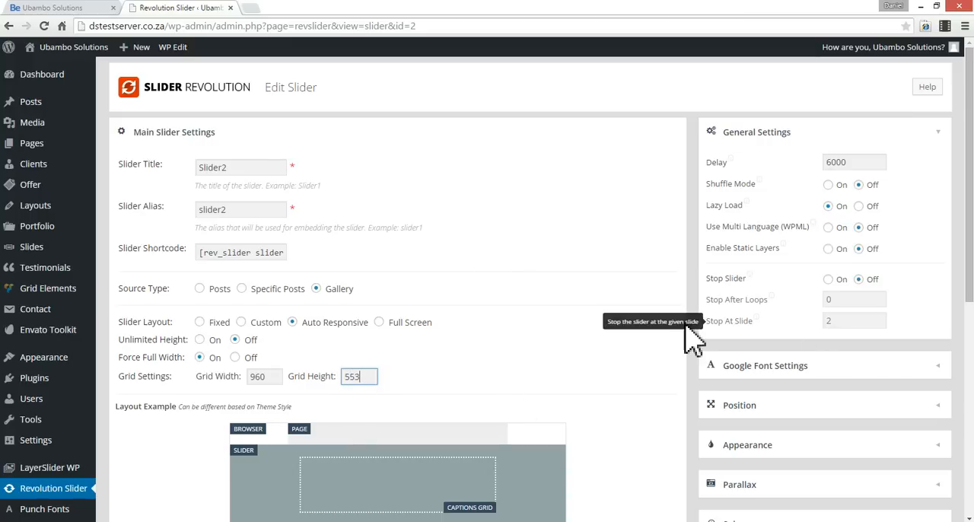
Step: Save Slider2's settings with the 553 grid height
scroll(down, 3)
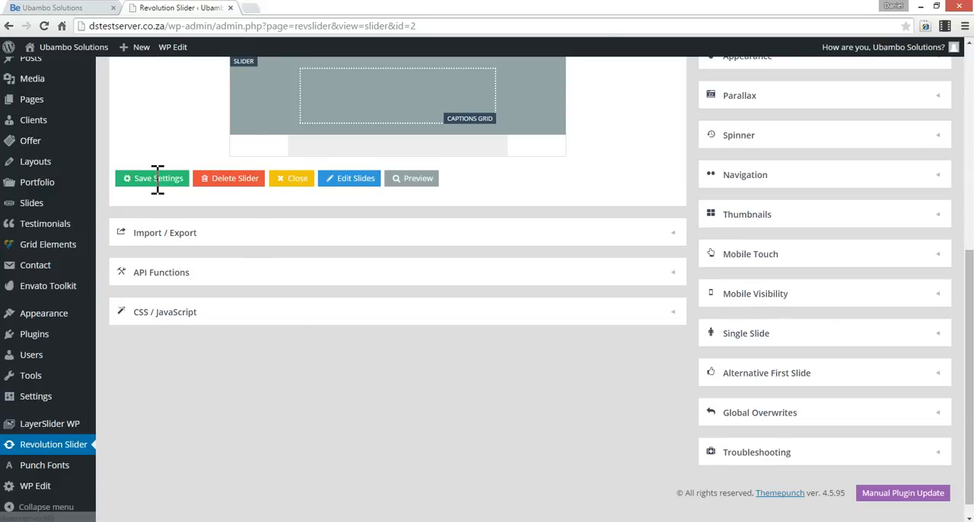
click(152, 178)
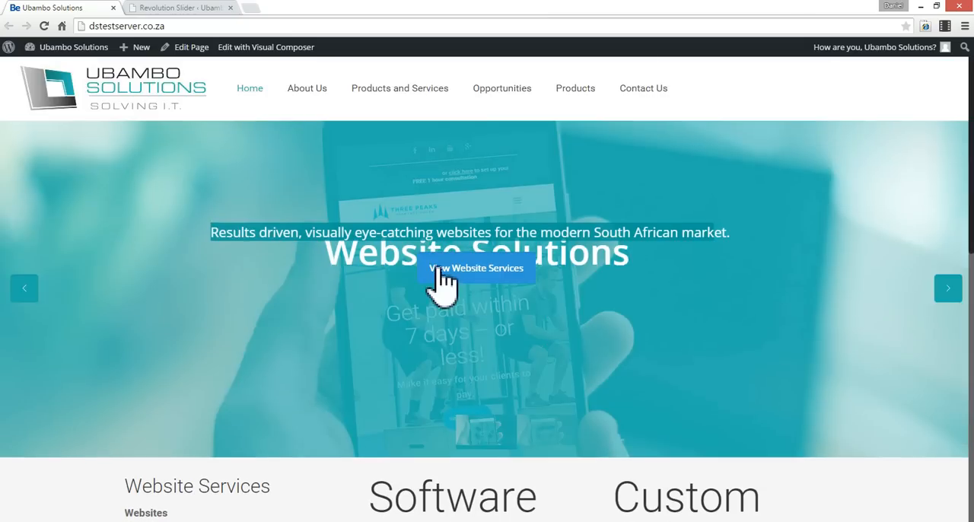
mouse_move(495, 442)
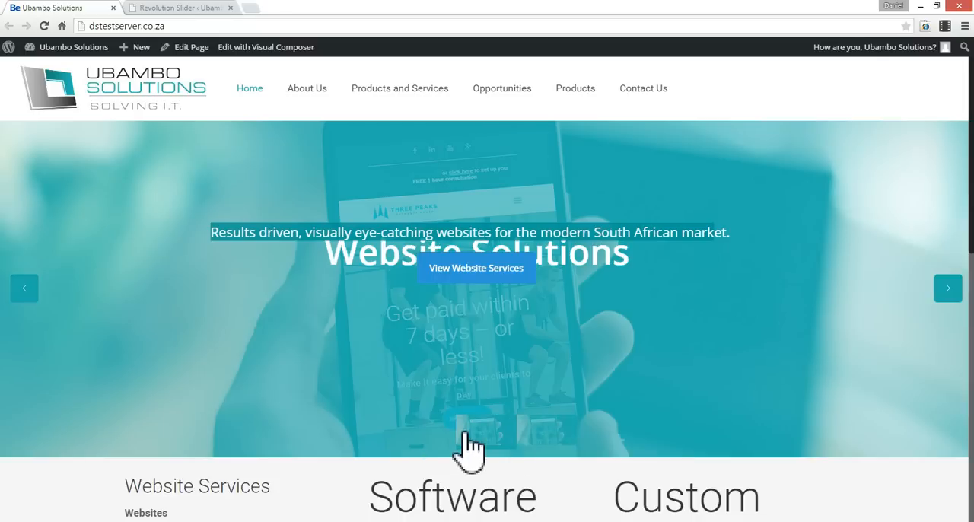
mouse_move(499, 441)
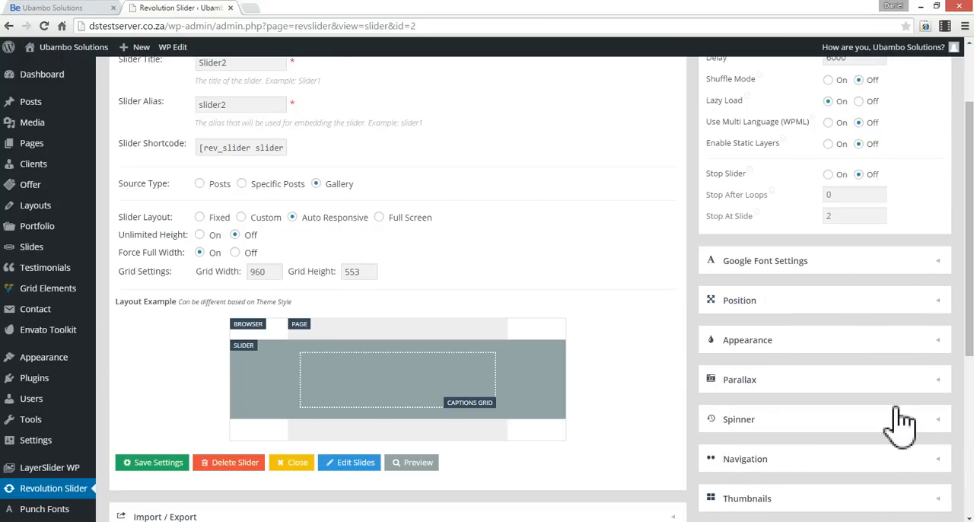
Step: Keep Slider2's Round navigation style and change the bullet type from Thumb to Bullet
click(745, 458)
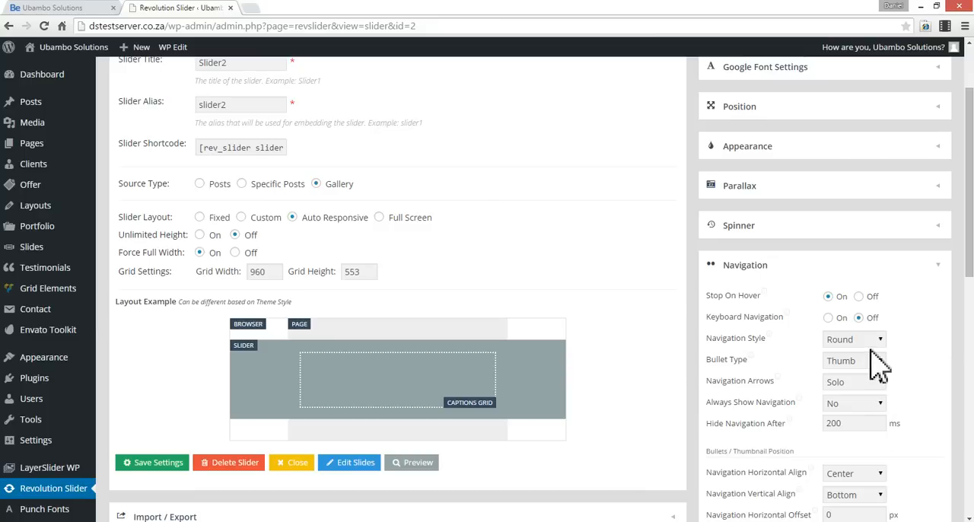
mouse_move(860, 350)
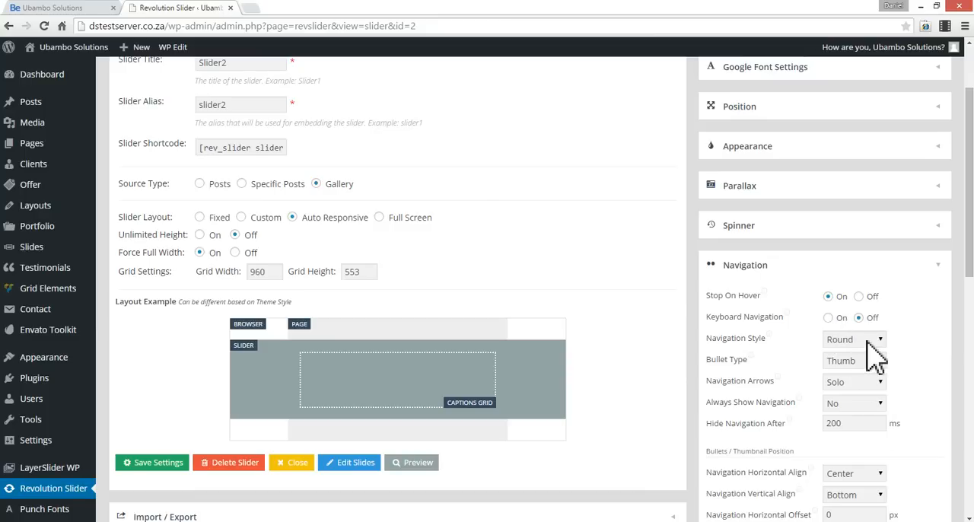
click(852, 339)
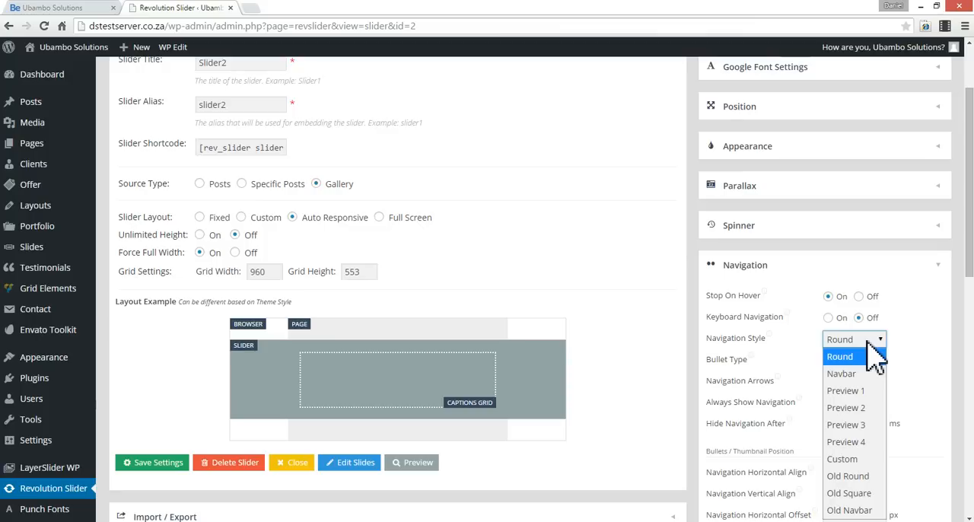
click(839, 356)
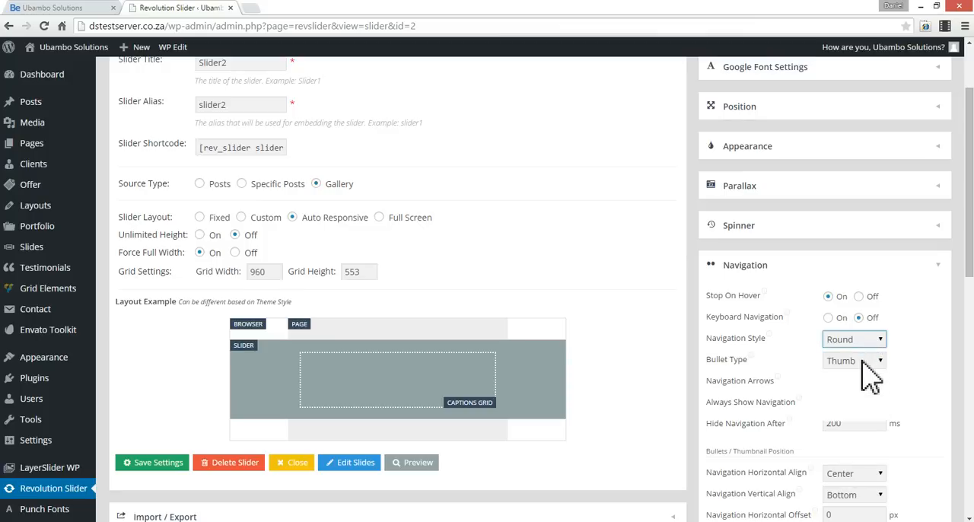
click(854, 360)
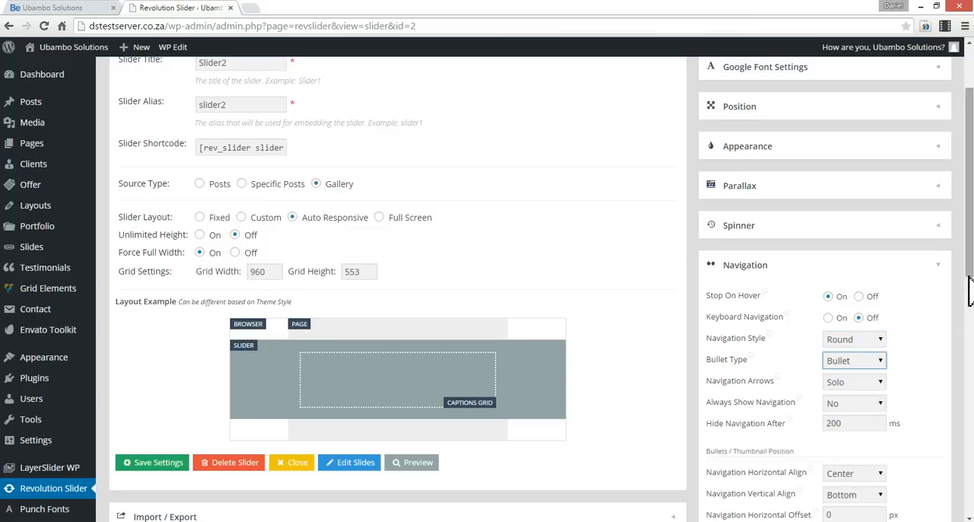
Step: Review the navigation arrow position options, including the left arrow's vertical alignment
scroll(down, 3)
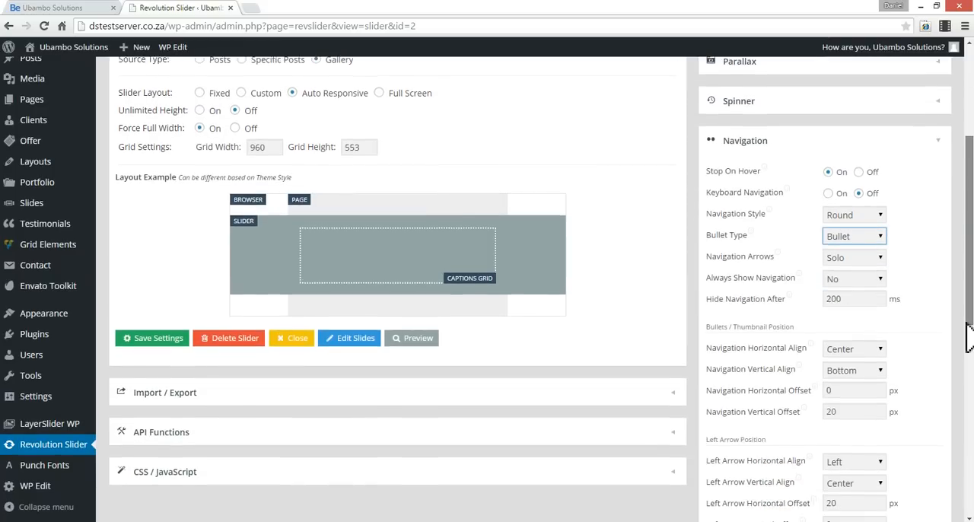
scroll(down, 3)
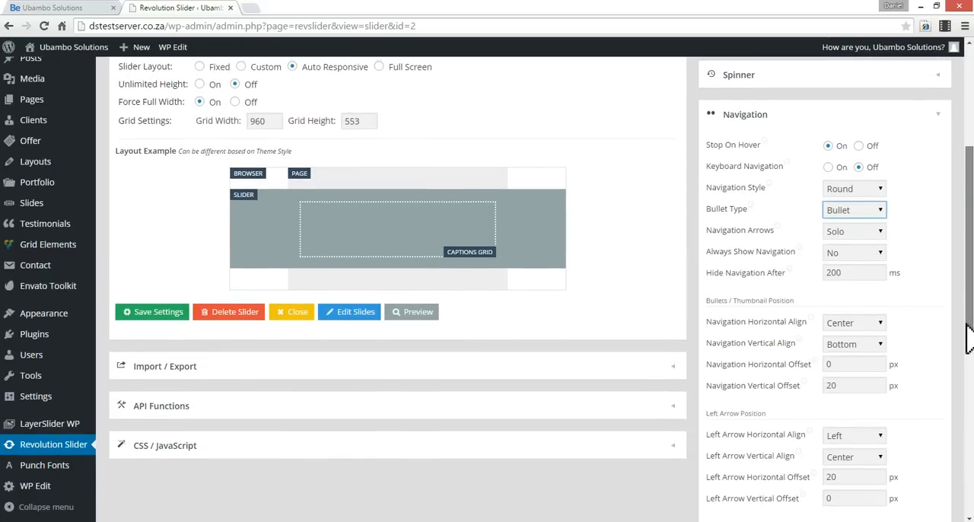
scroll(down, 3)
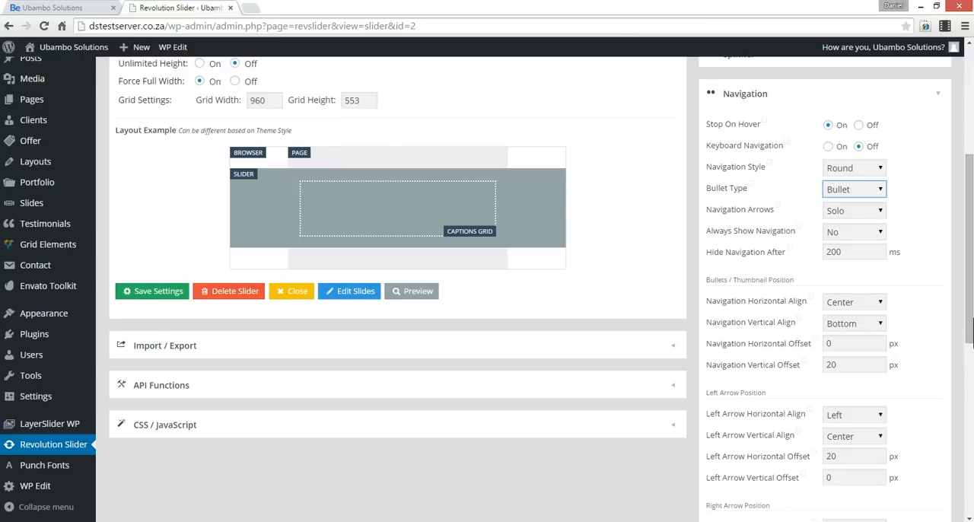
scroll(down, 3)
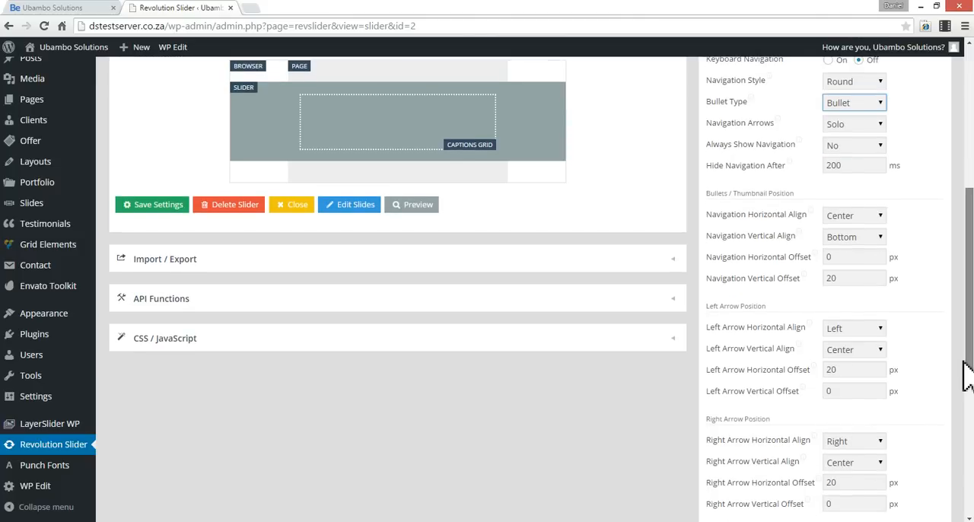
click(854, 327)
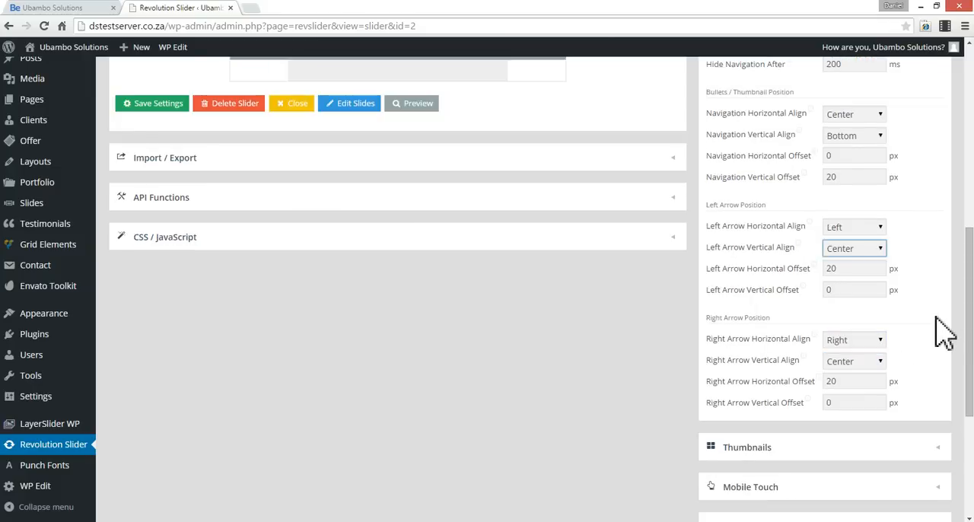
scroll(up, 3)
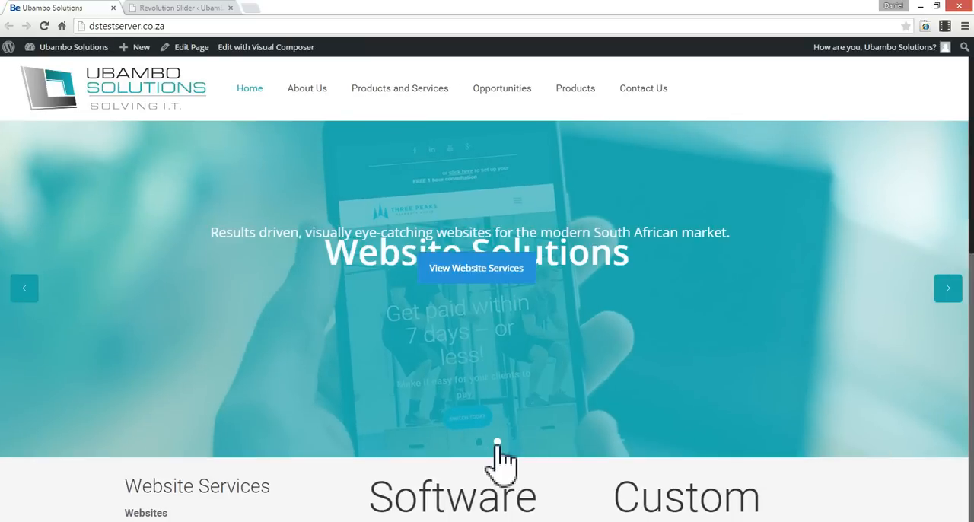
mouse_move(590, 327)
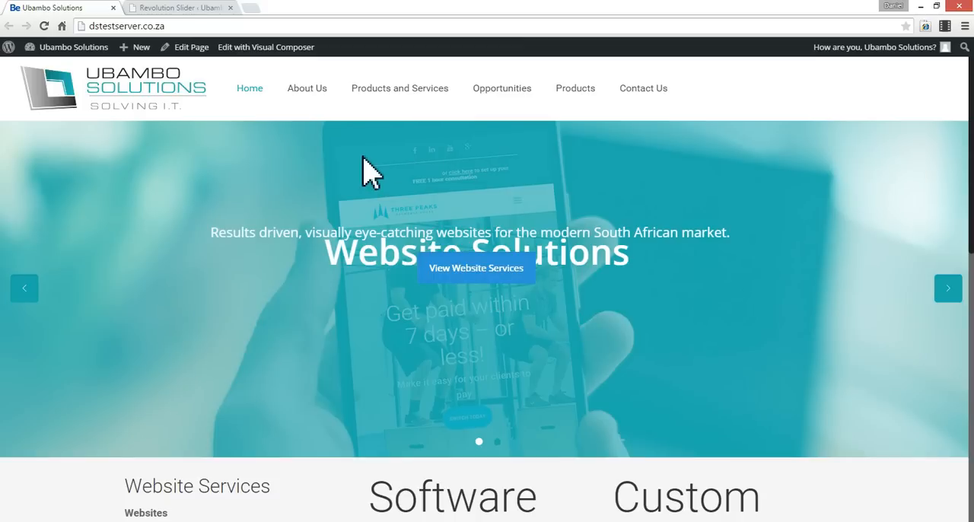
mouse_move(548, 309)
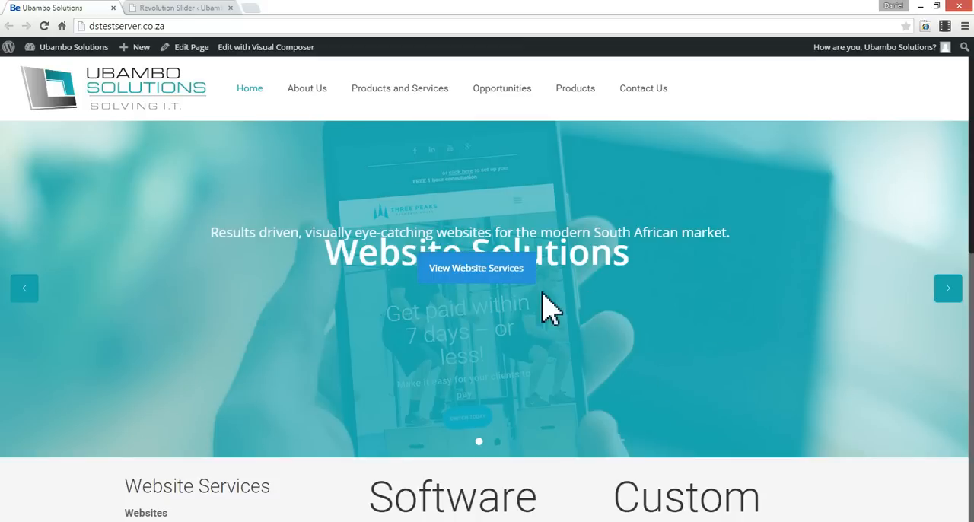
mouse_move(394, 293)
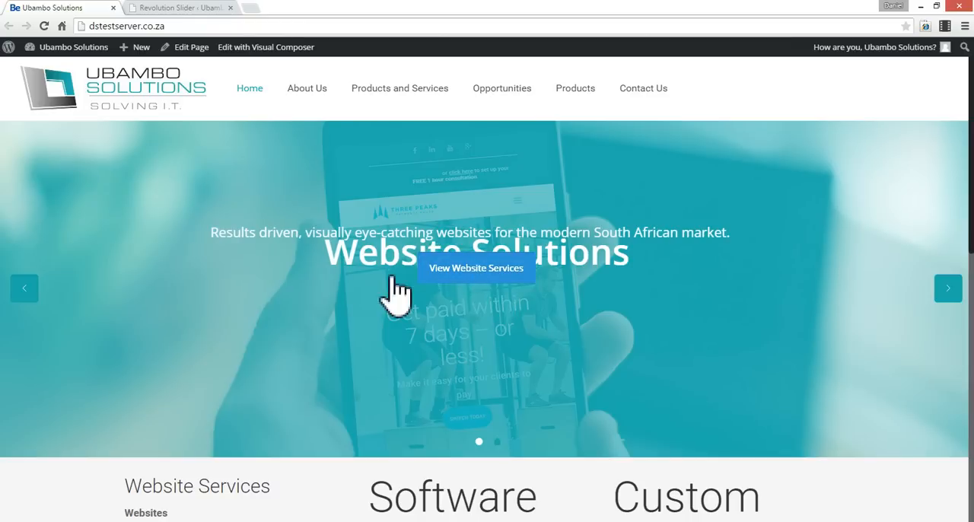
mouse_move(468, 271)
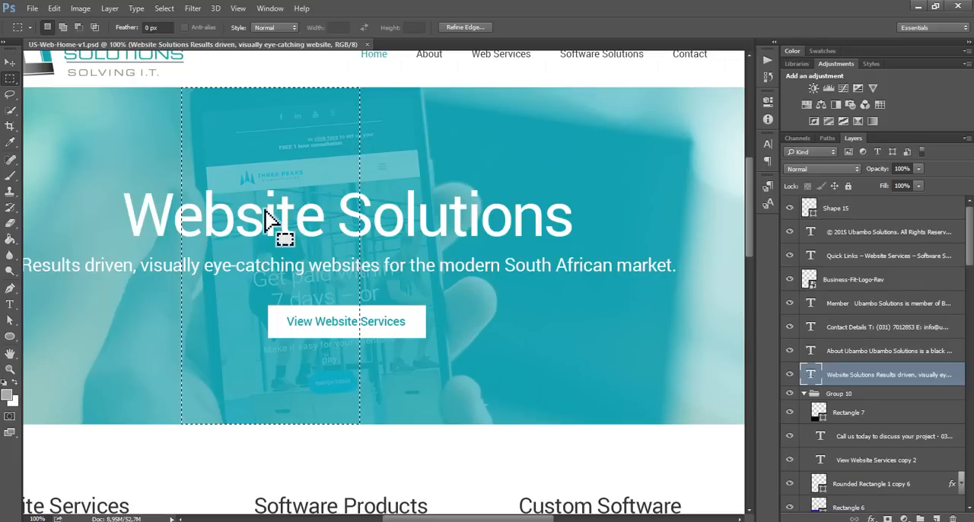
mouse_move(351, 216)
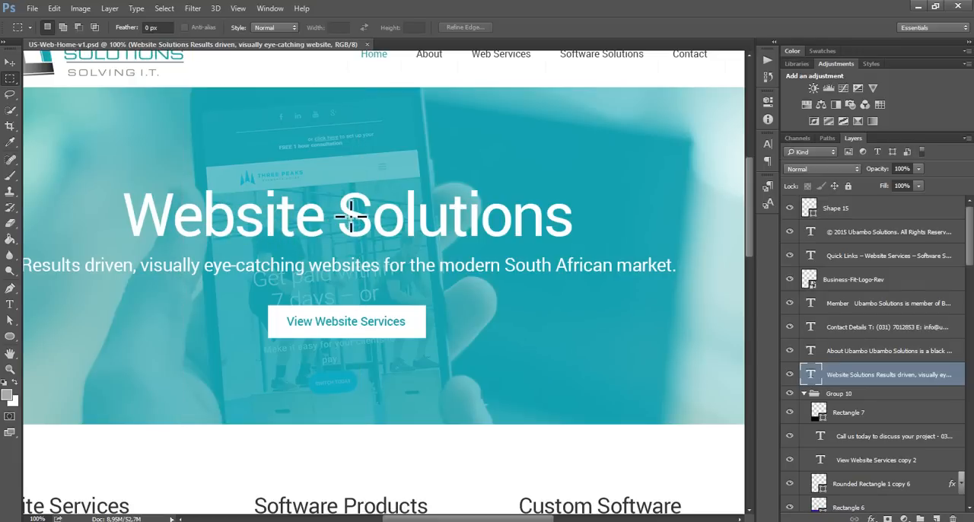
Step: Read the heading's Roboto Regular 99 px size and leading, then the 30 px subheading
double_click(453, 216)
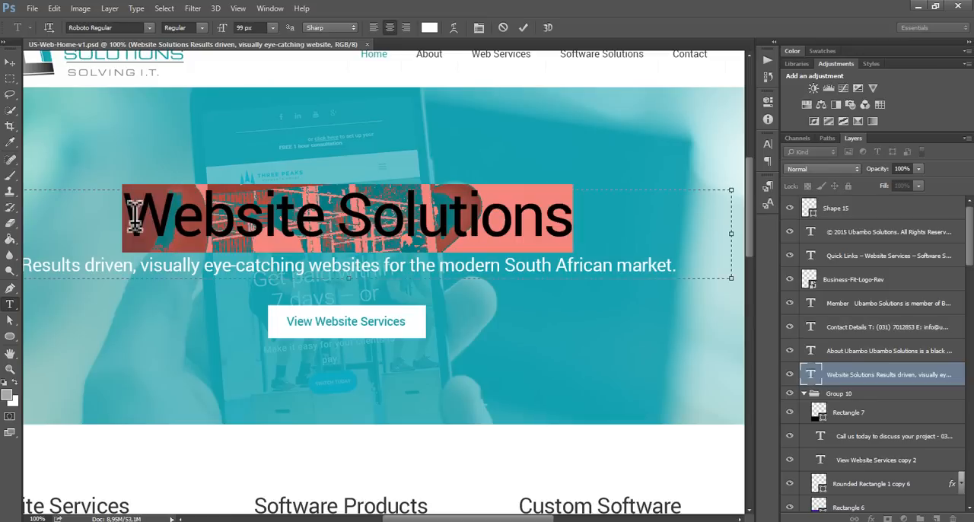
mouse_move(517, 224)
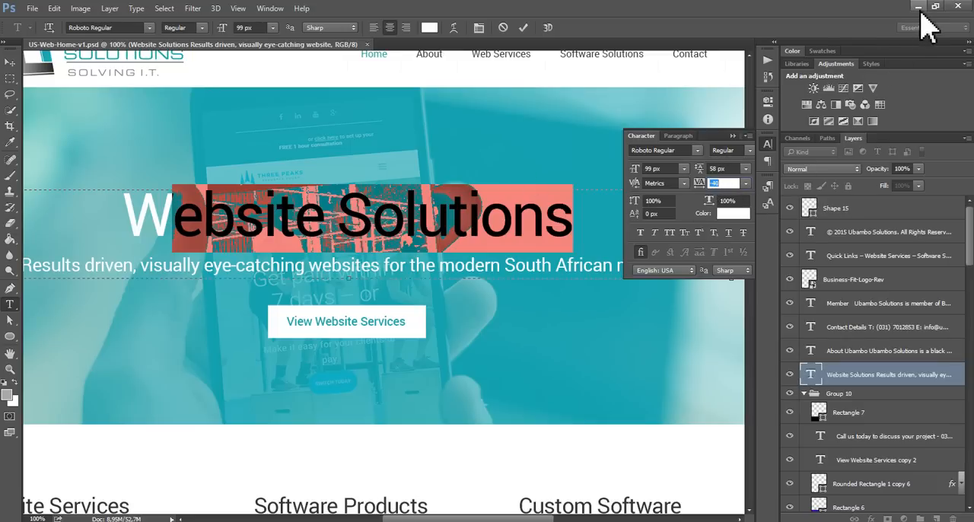
mouse_move(738, 198)
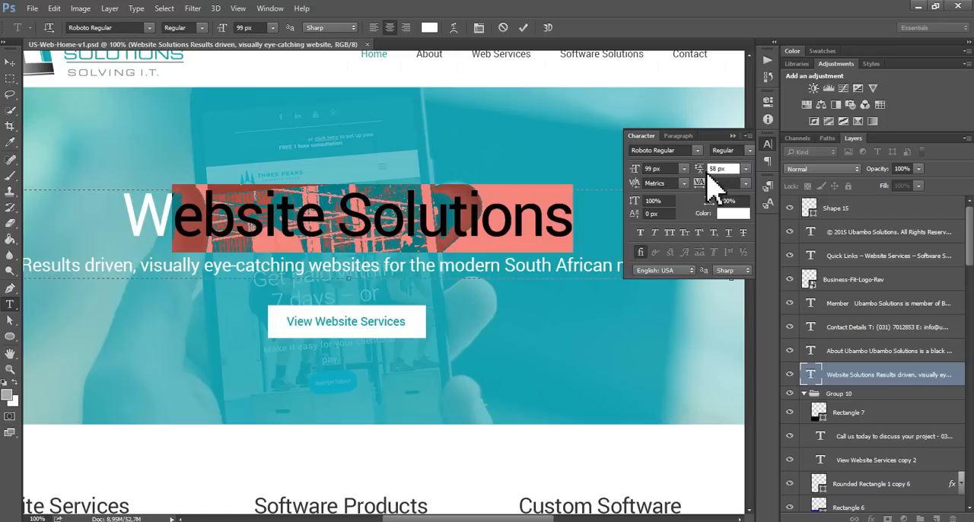
click(723, 168)
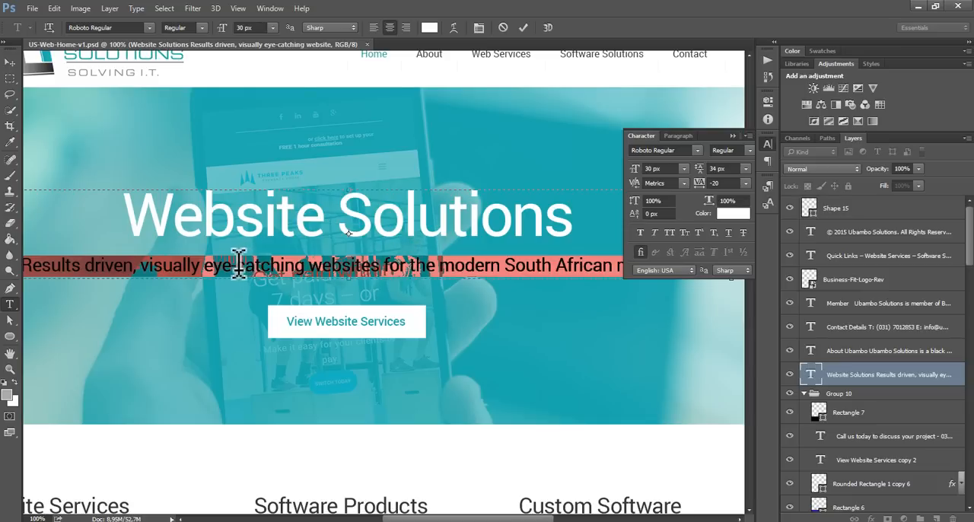
double_click(253, 265)
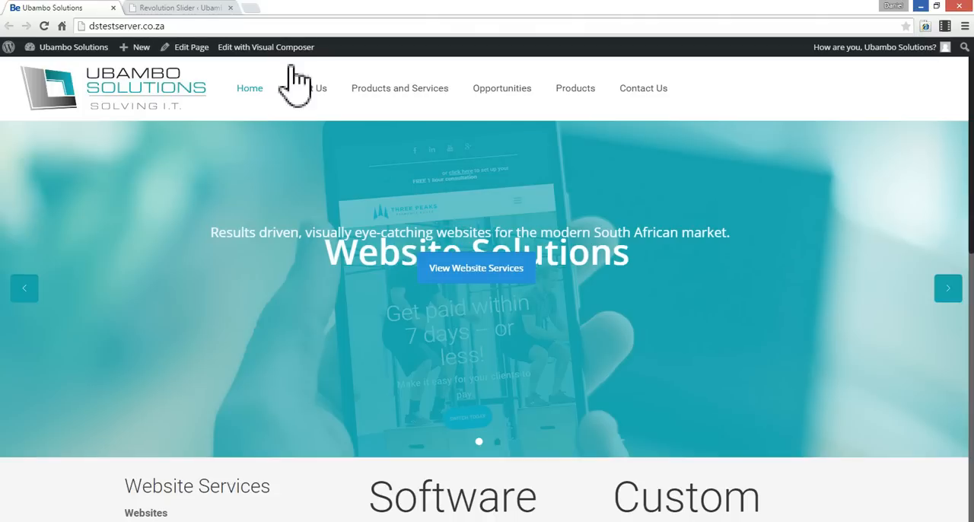
Step: Open Slider2's slide list and edit the home-slide-Websites.jpg slide
click(179, 8)
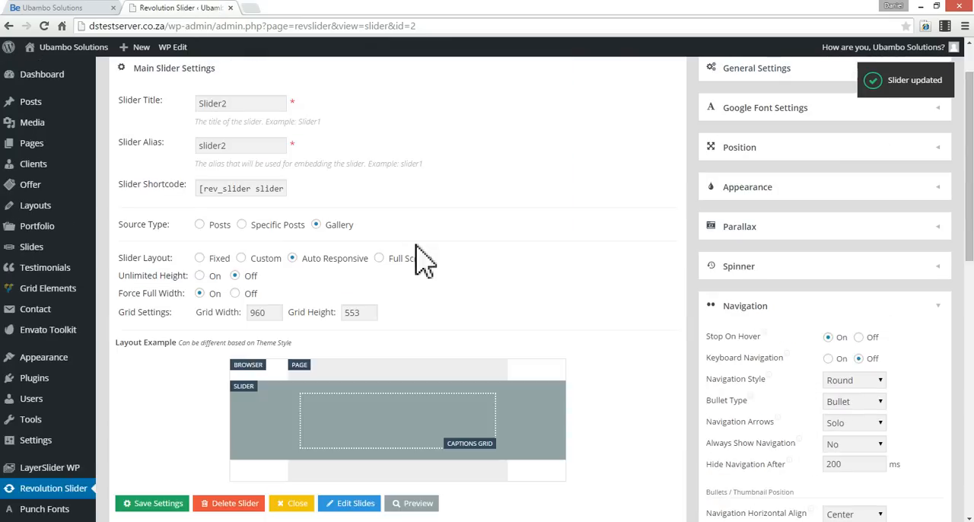
scroll(down, 3)
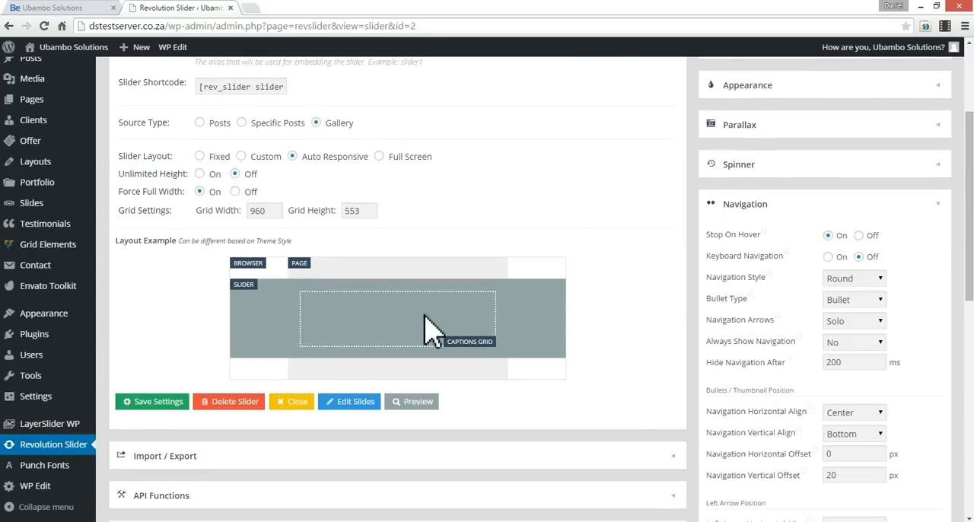
scroll(down, 3)
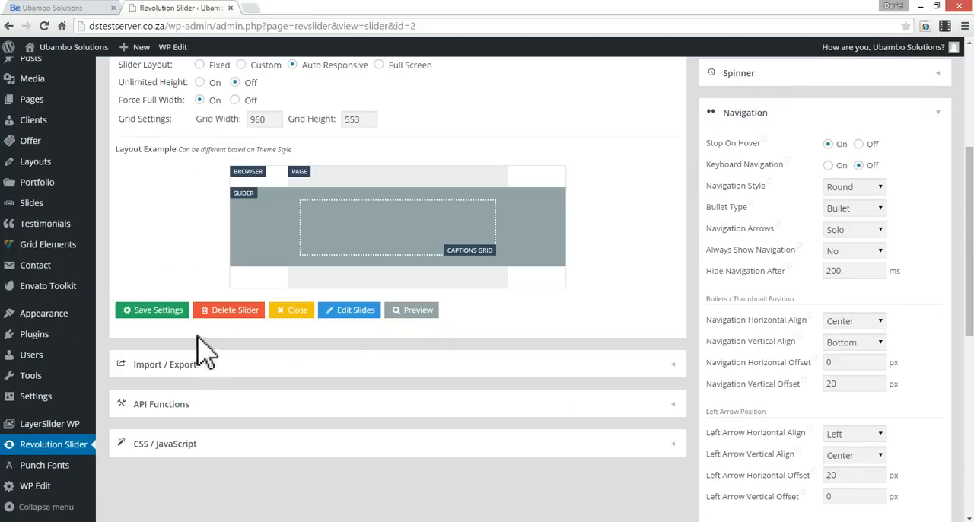
click(350, 310)
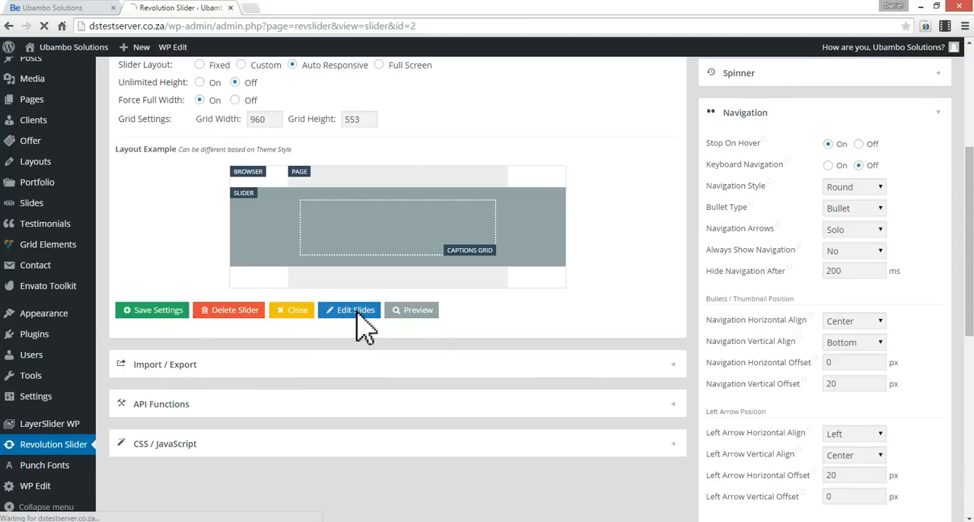
click(350, 310)
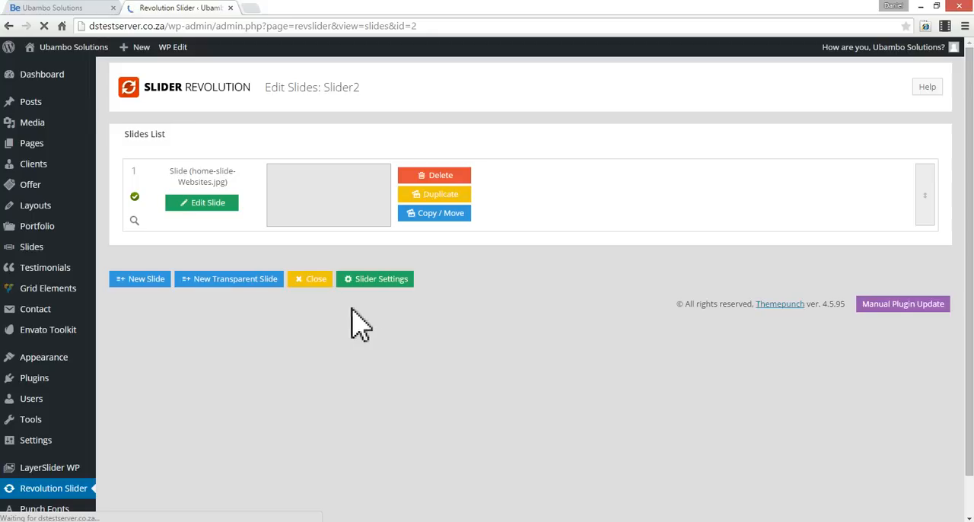
click(202, 202)
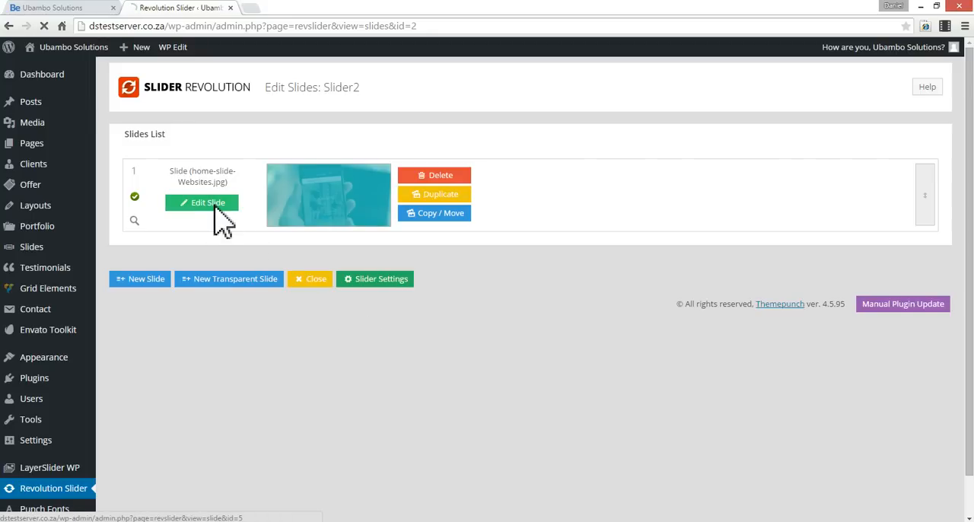
click(201, 202)
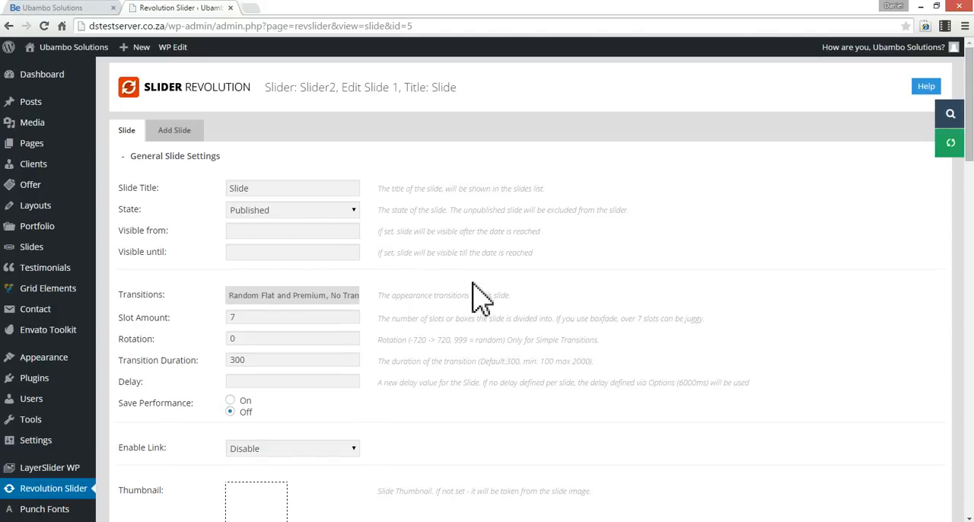
Step: Scroll down to the slide canvas holding the Website Solutions heading layer
scroll(down, 3)
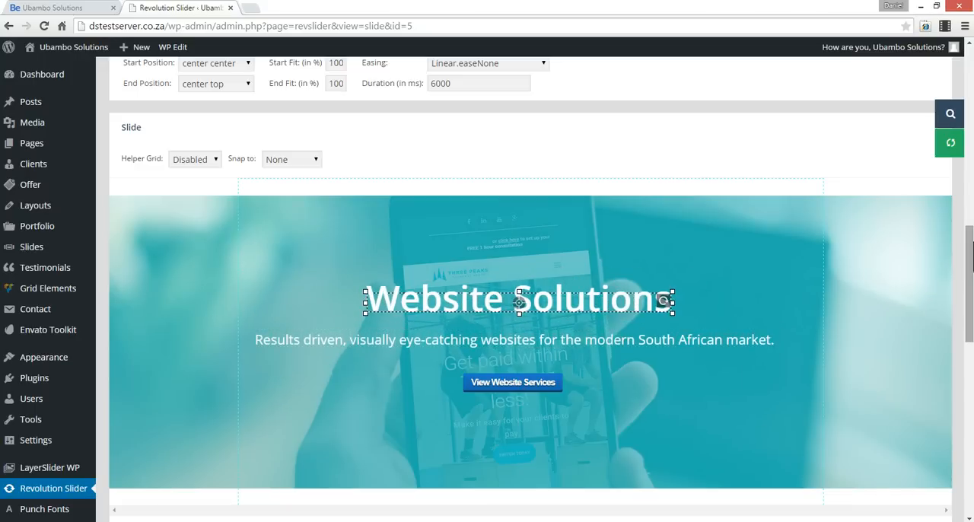
scroll(down, 3)
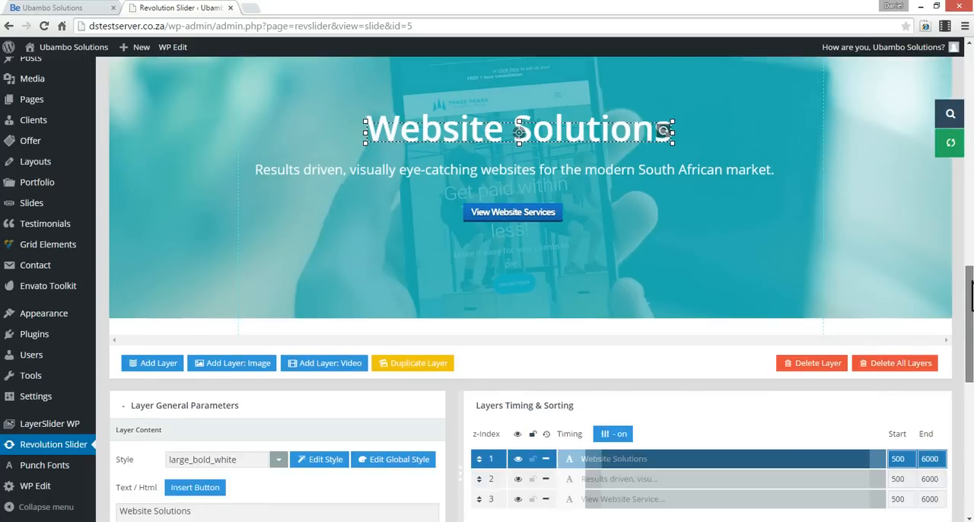
scroll(down, 3)
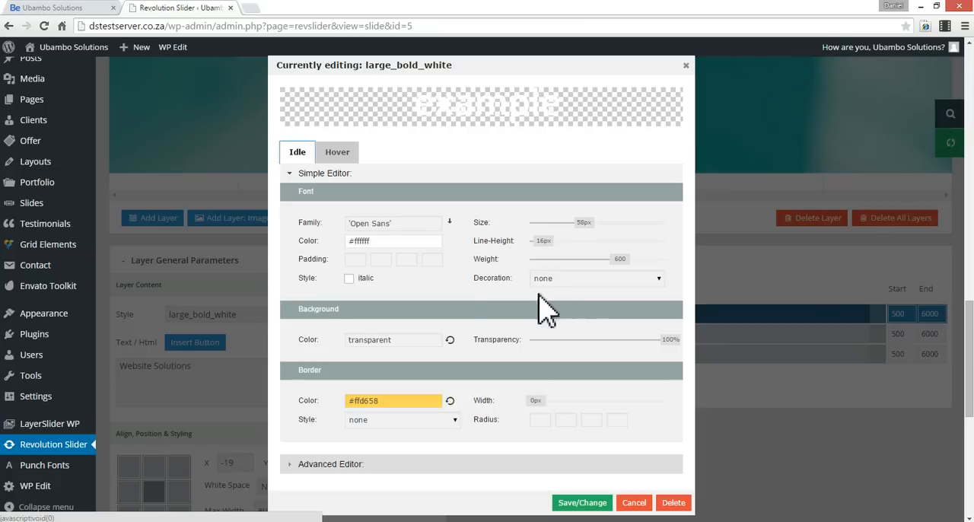
Step: Change the heading style's font to Roboto at 98 px with weight 400
click(394, 223)
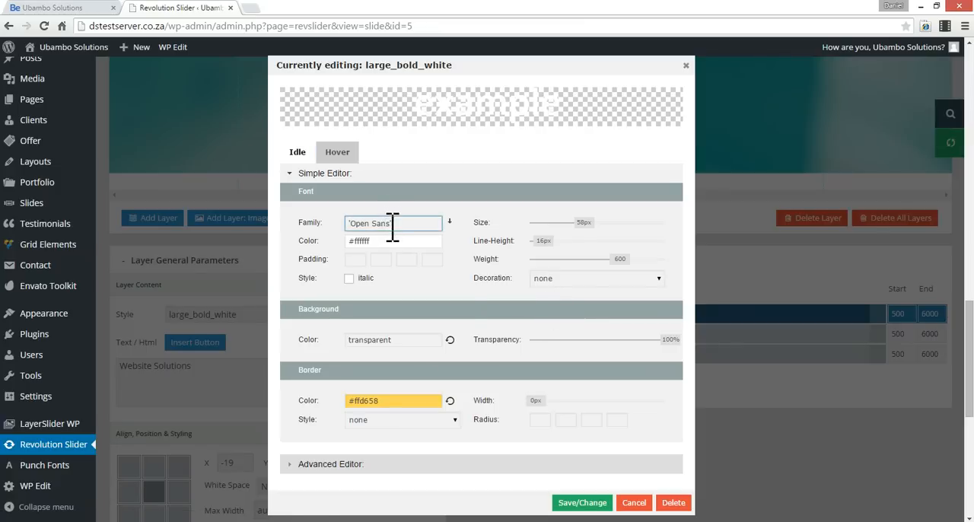
double_click(393, 223)
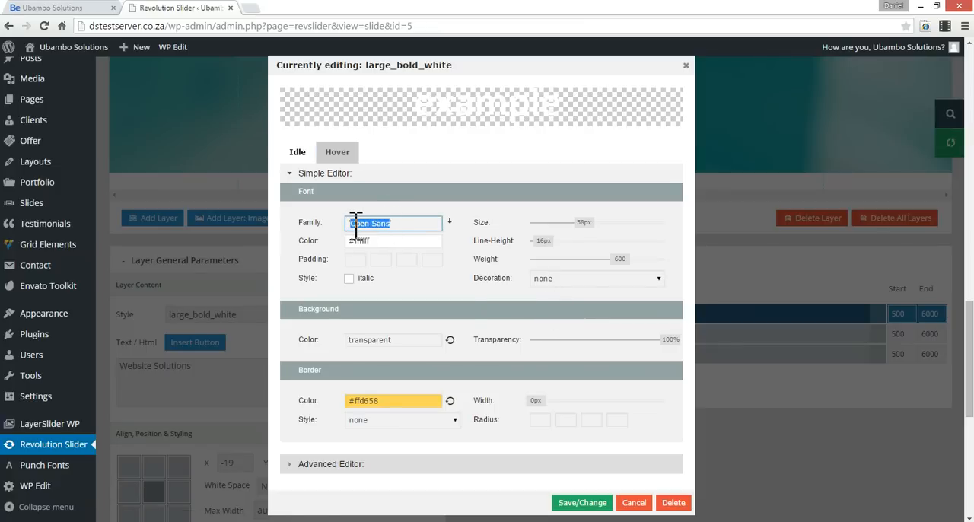
text(Roboto')
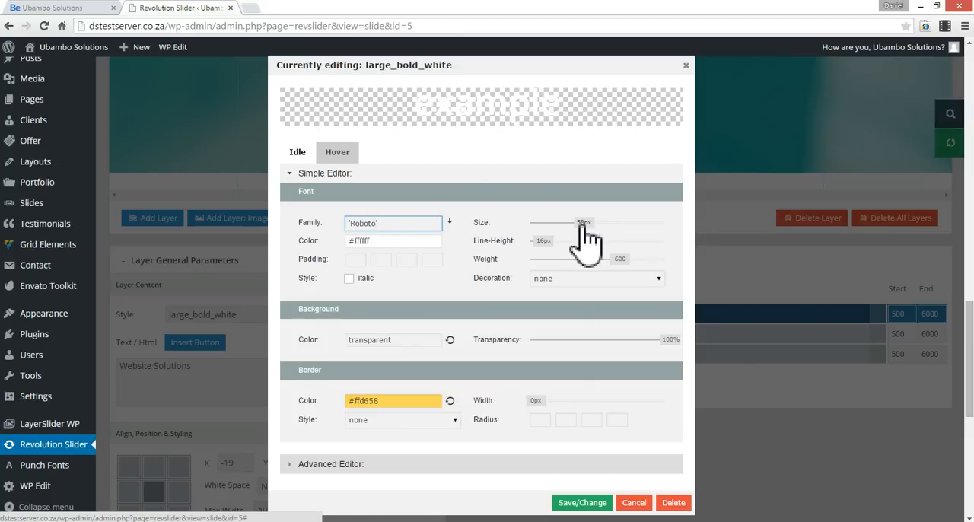
drag(582, 227, 651, 227)
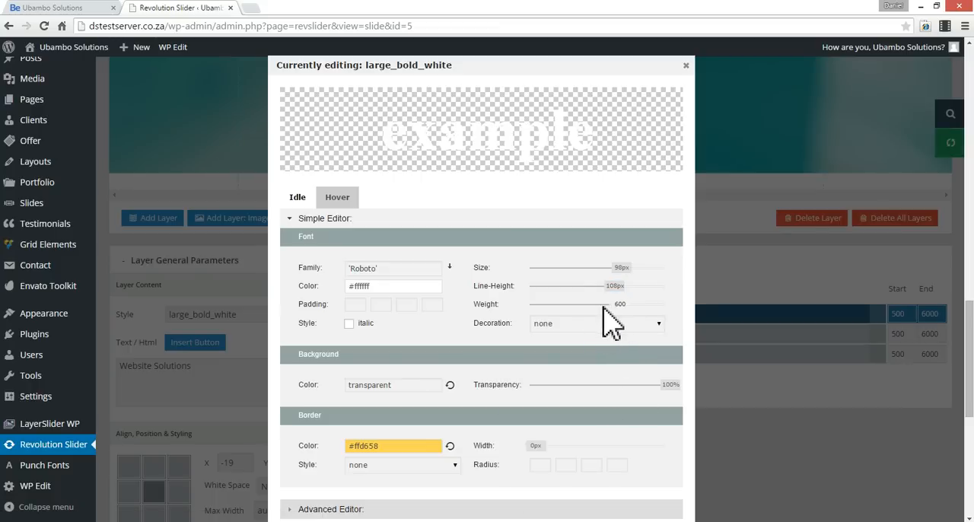
drag(621, 304, 586, 303)
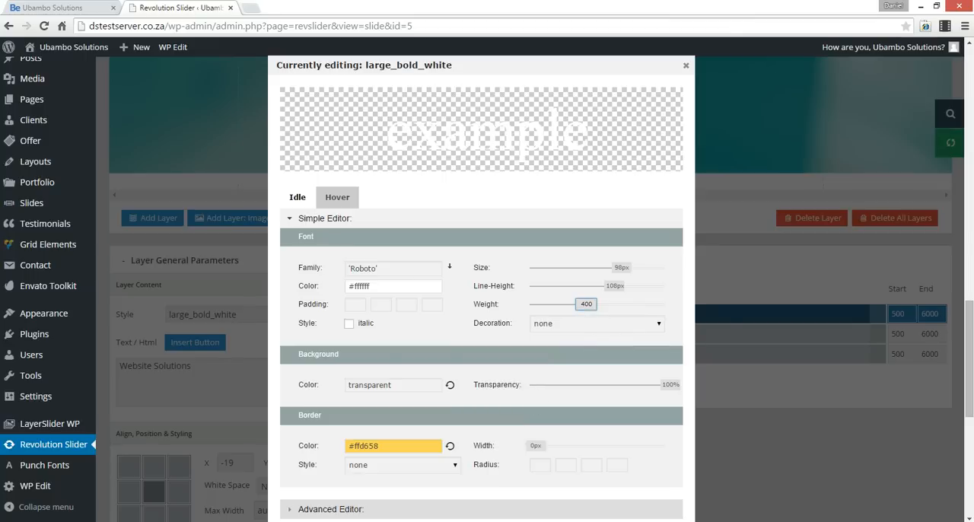
mouse_move(455, 360)
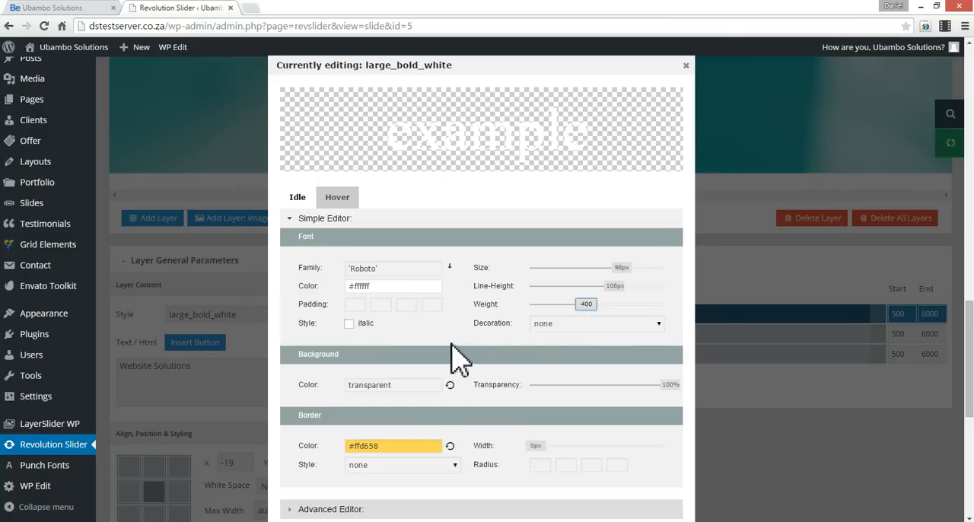
mouse_move(476, 423)
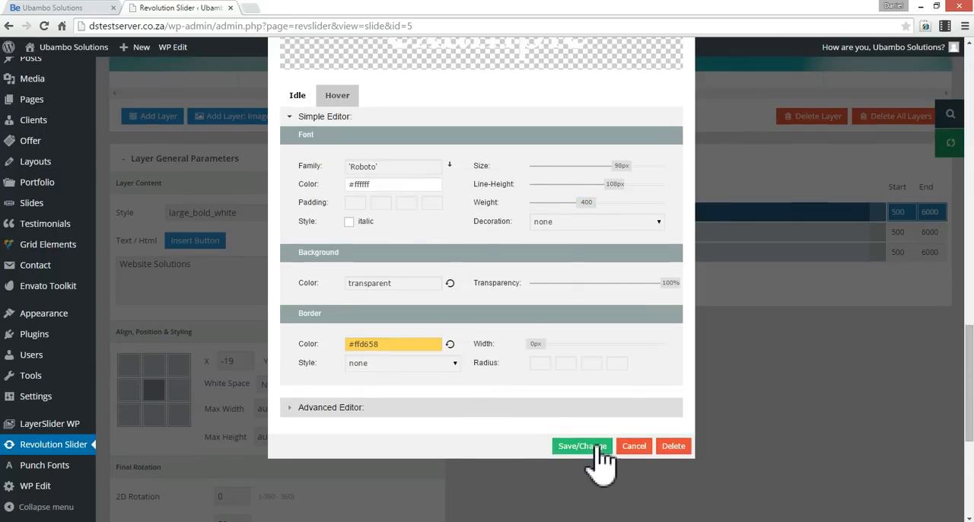
Step: Save the edited style over the existing large_bold_white class and confirm
click(582, 446)
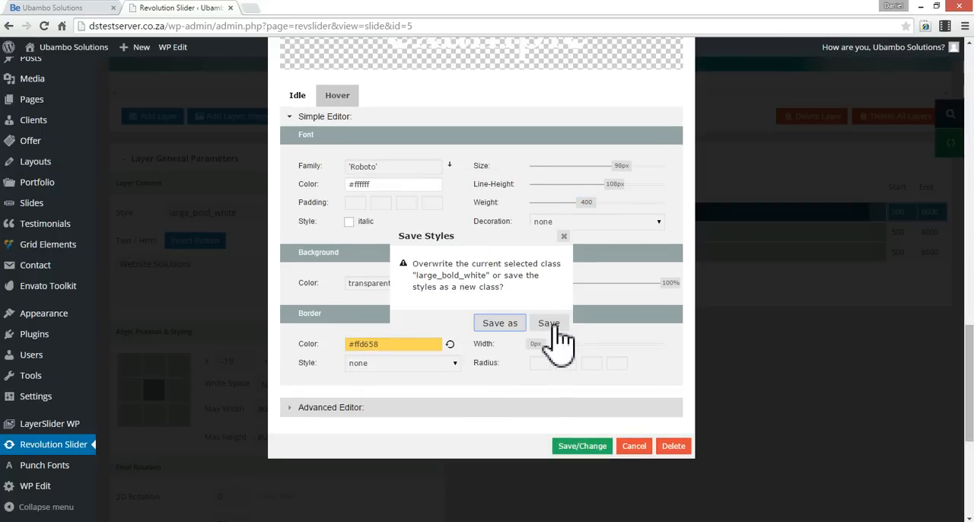
click(548, 322)
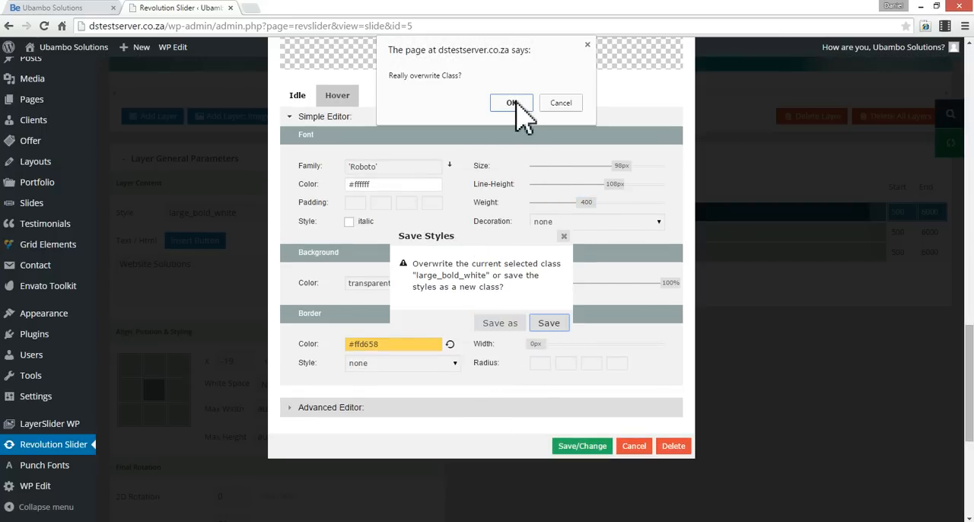
click(512, 103)
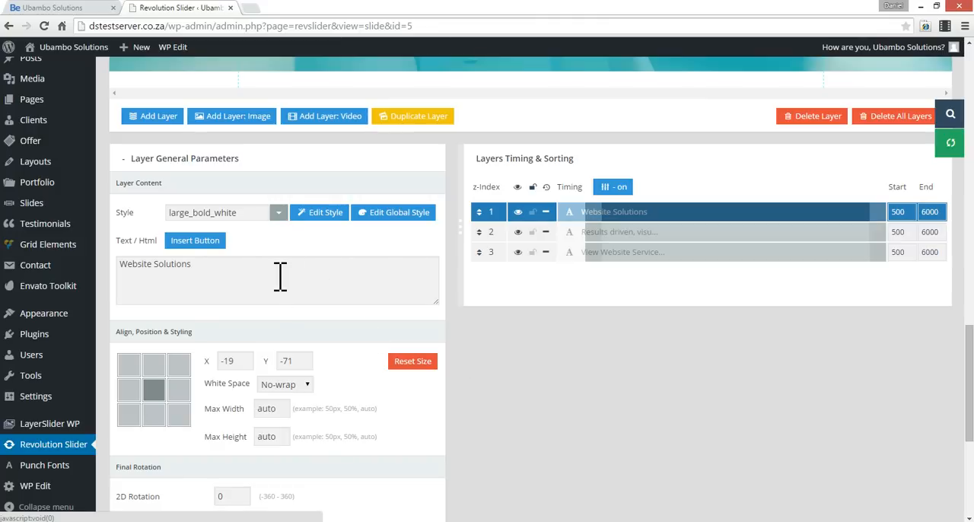
mouse_move(803, 148)
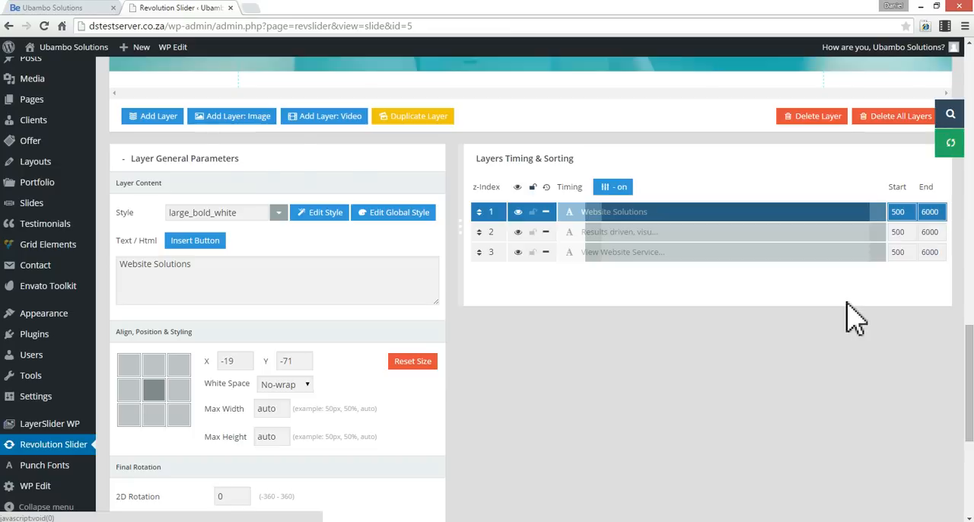
Step: Scroll to Update Slide and switch to the live site to check the heading
scroll(down, 3)
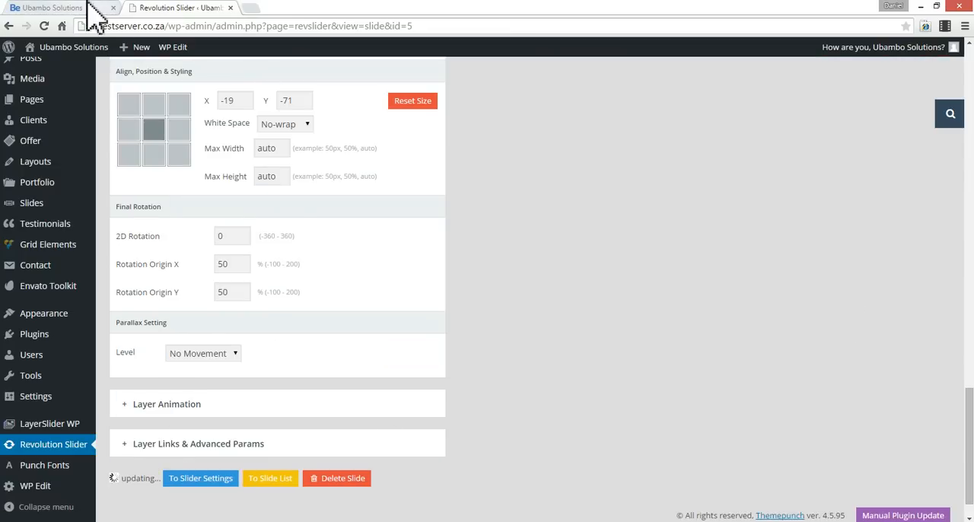
click(46, 8)
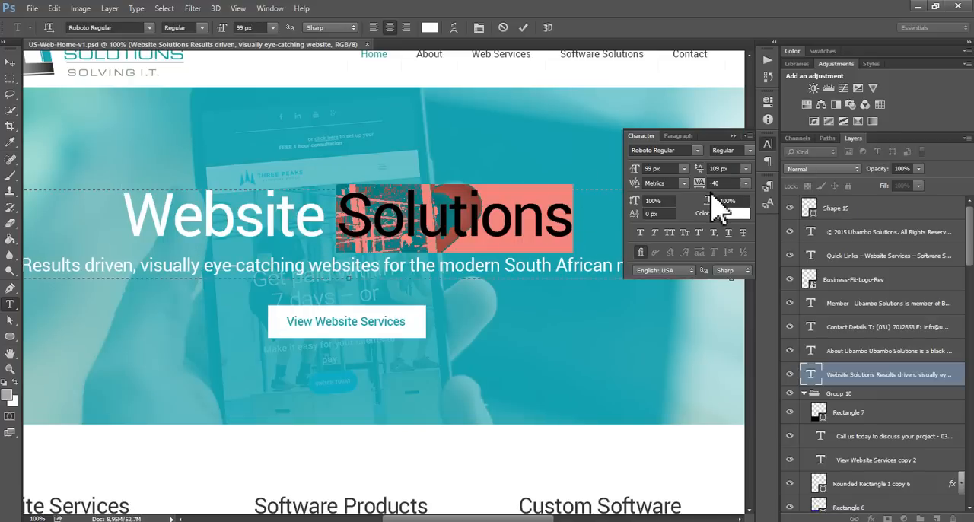
mouse_move(714, 183)
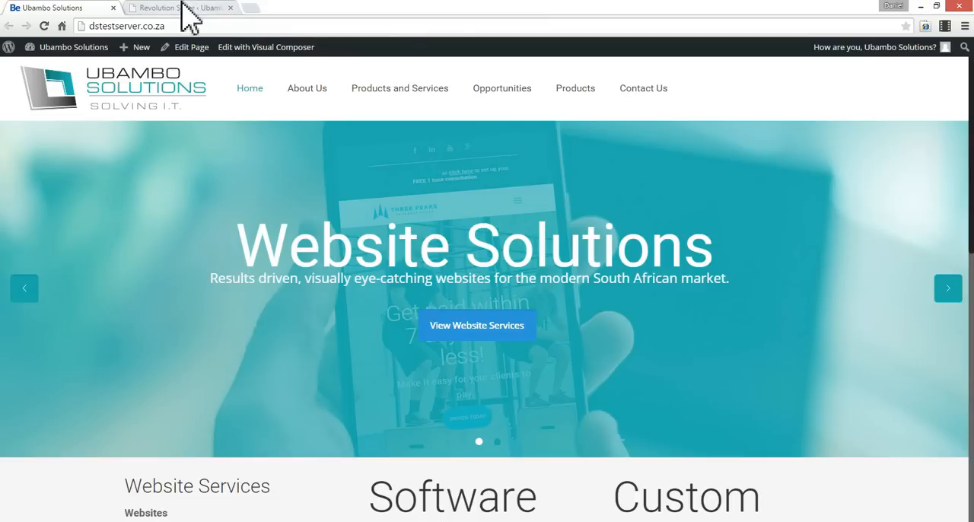
Step: Compare the slide with the live site and center the heading layer horizontally
click(178, 8)
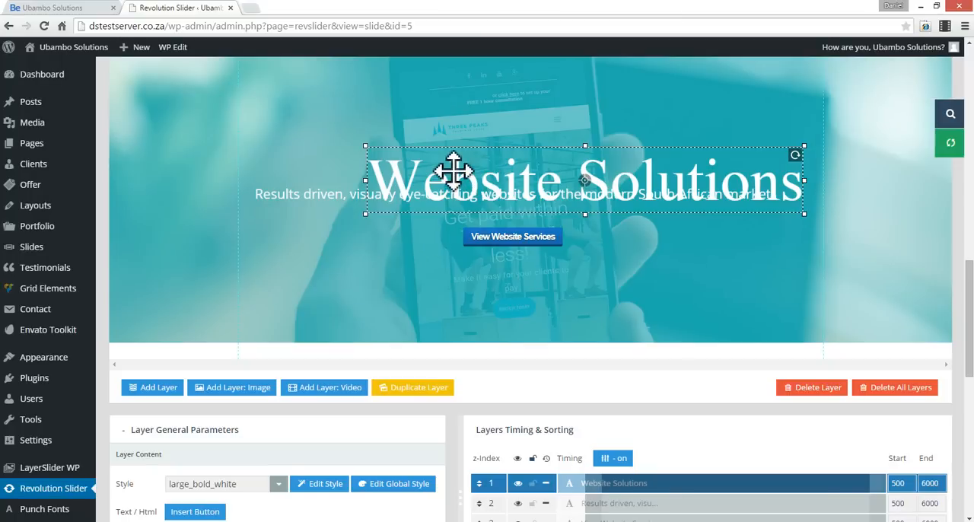
click(57, 7)
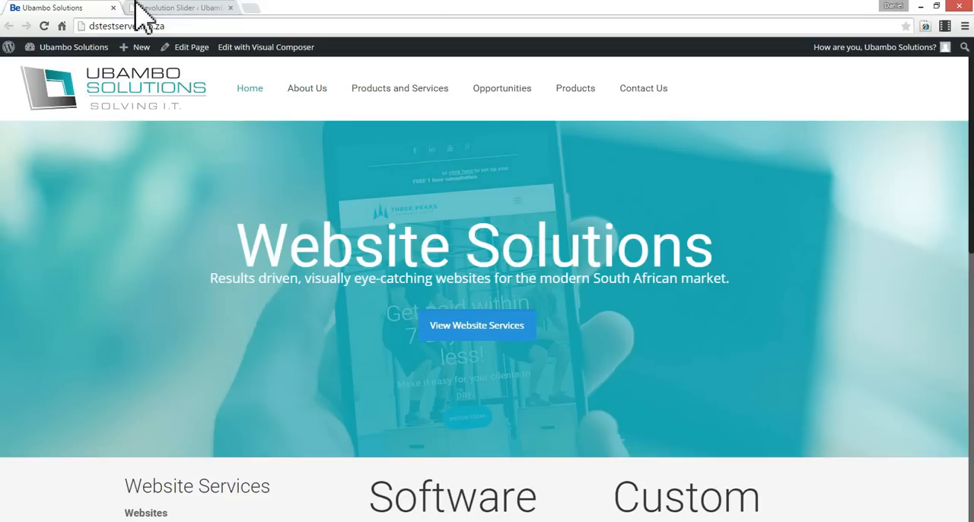
click(179, 8)
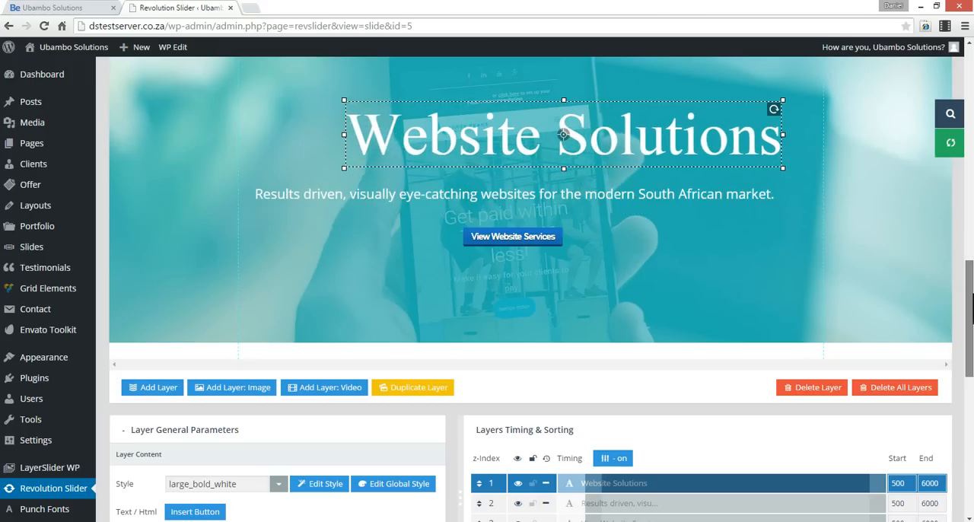
scroll(down, 3)
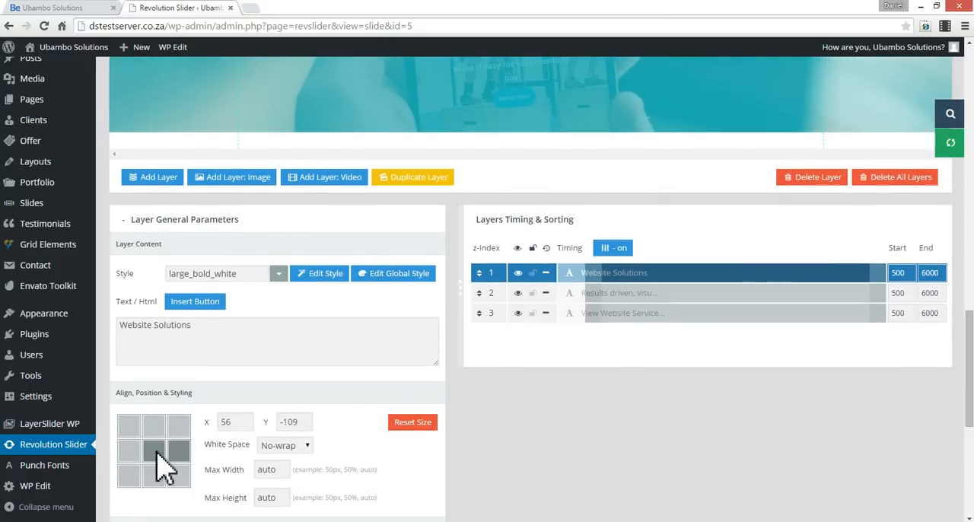
click(153, 450)
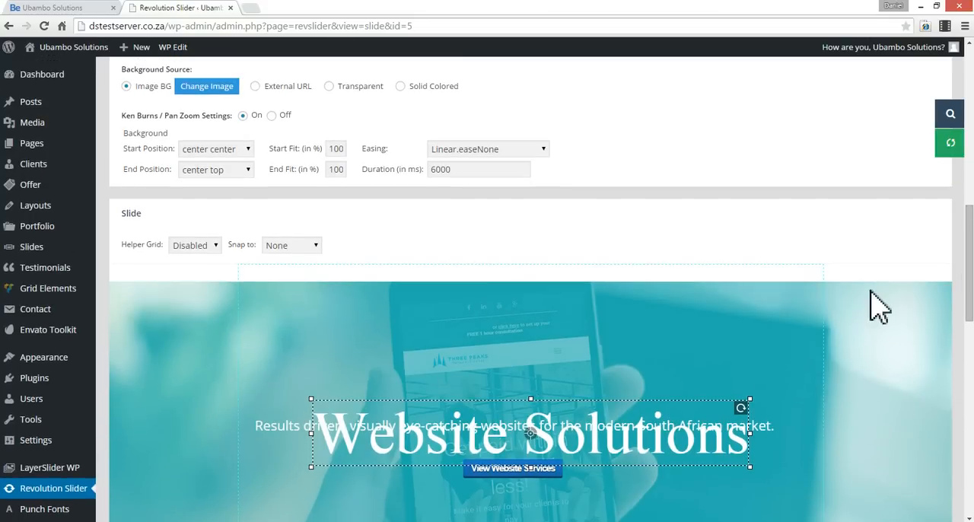
Step: Drag the heading above the subheading and set its offsets to 0 and -90
scroll(down, 3)
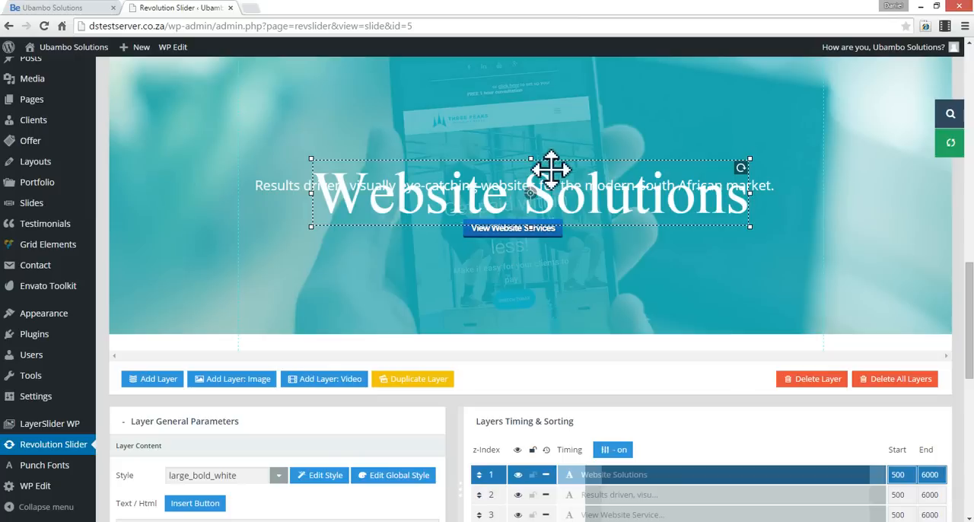
drag(551, 170, 547, 116)
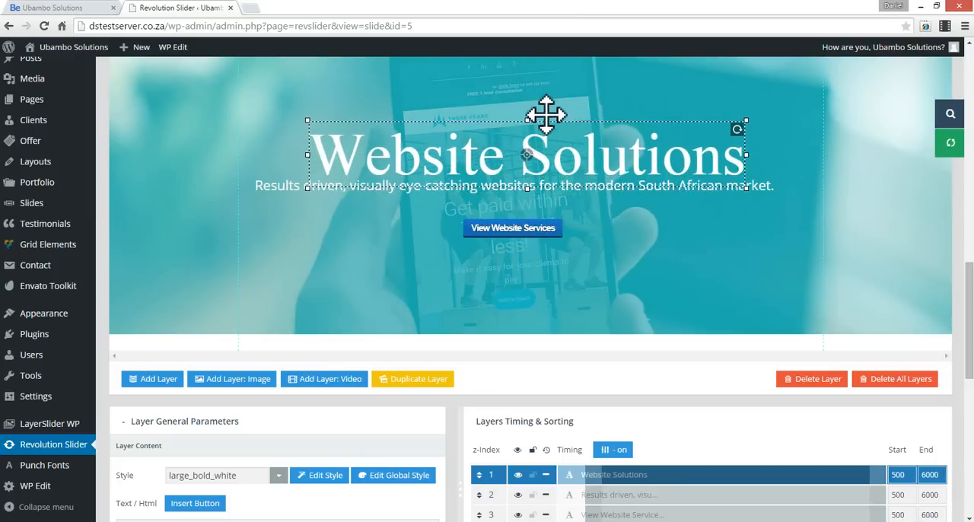
scroll(down, 3)
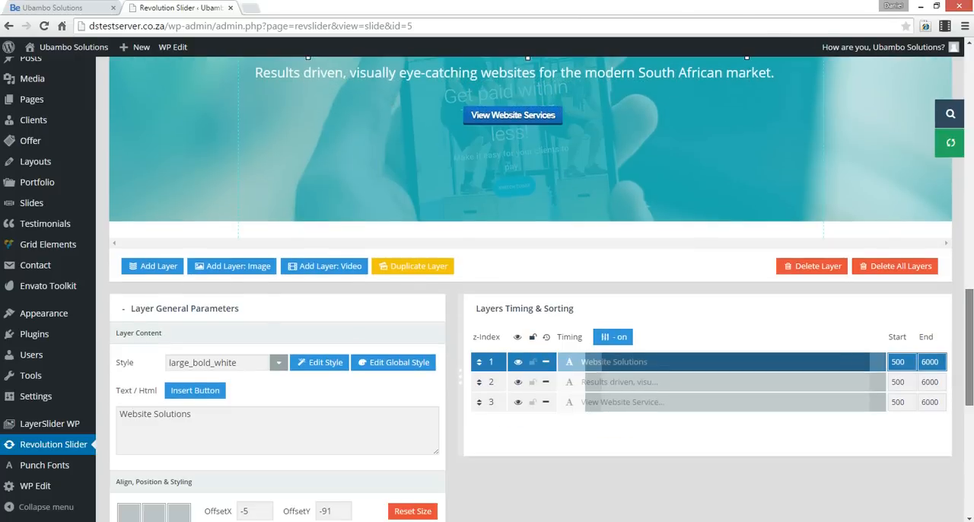
scroll(down, 3)
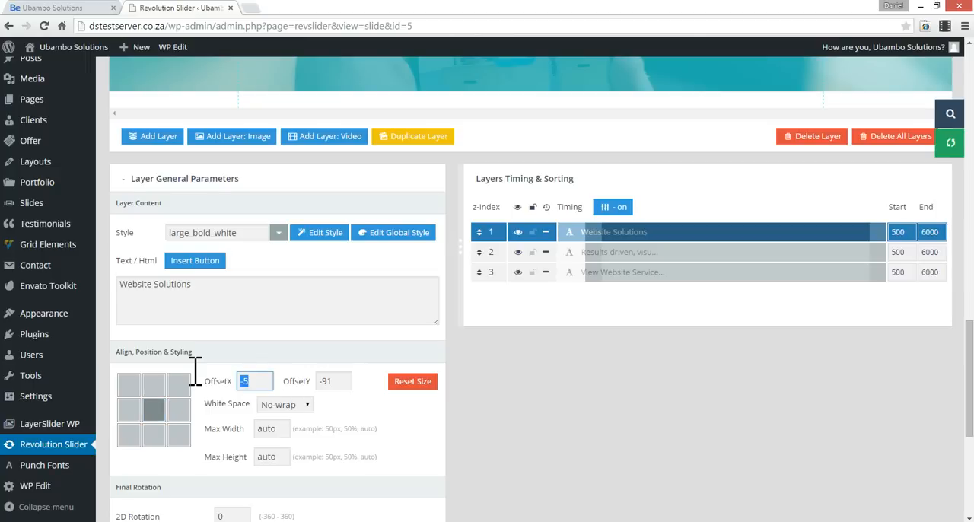
click(332, 381)
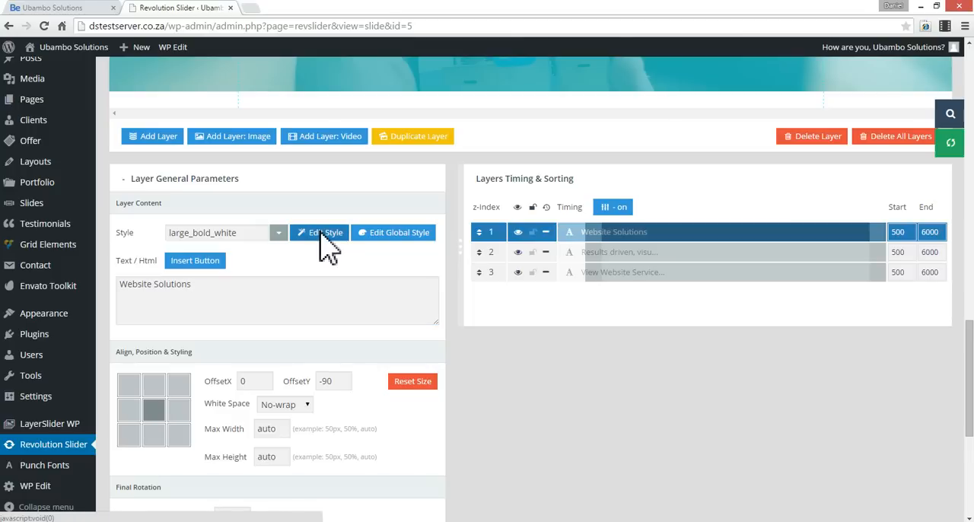
Step: Add letter-spacing: -1px to large_bold_white and overwrite the existing class
click(319, 232)
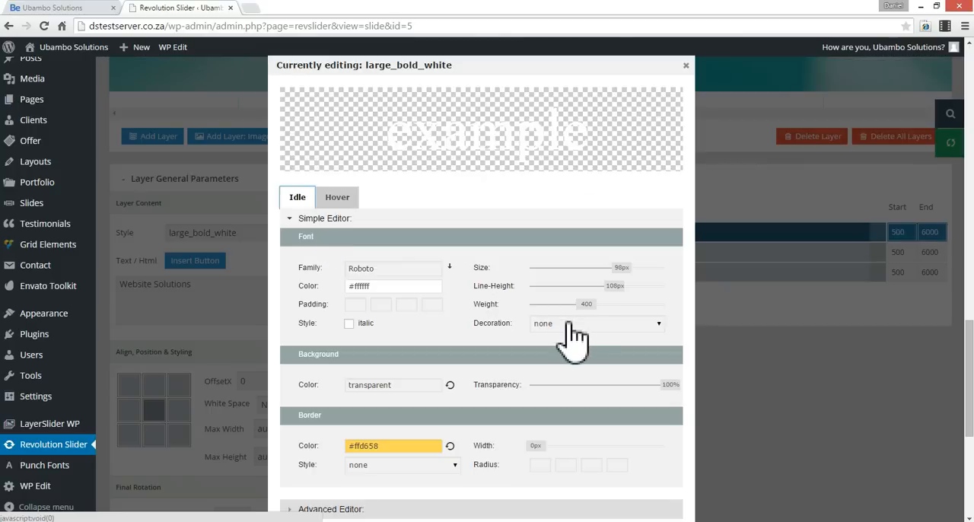
mouse_move(529, 491)
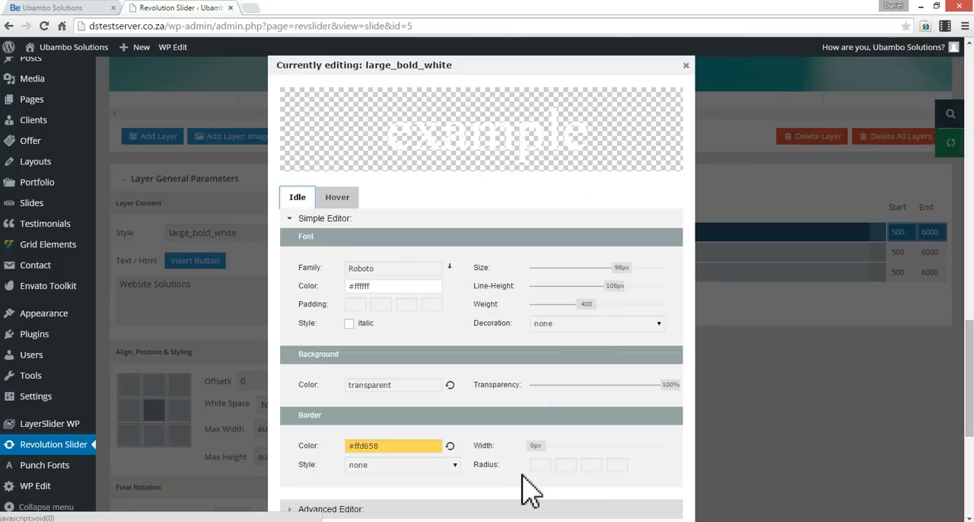
scroll(down, 3)
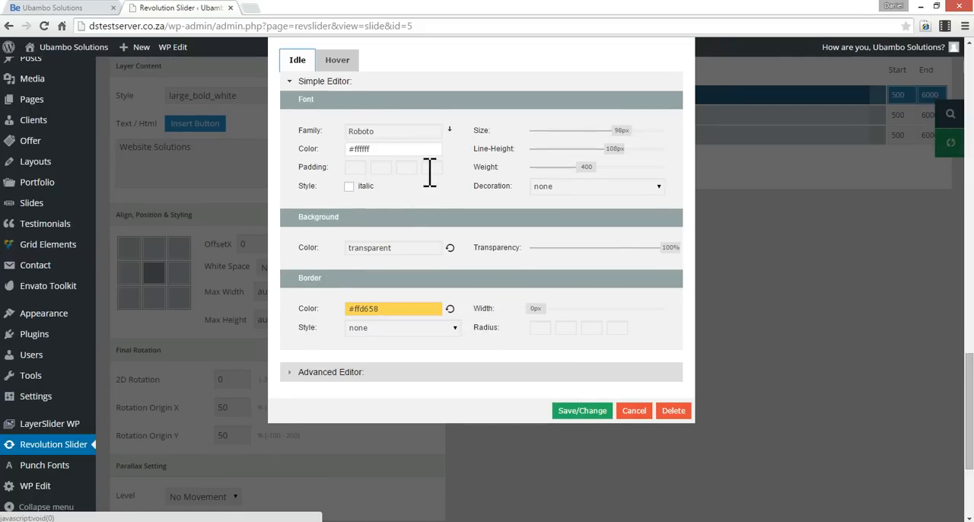
mouse_move(479, 334)
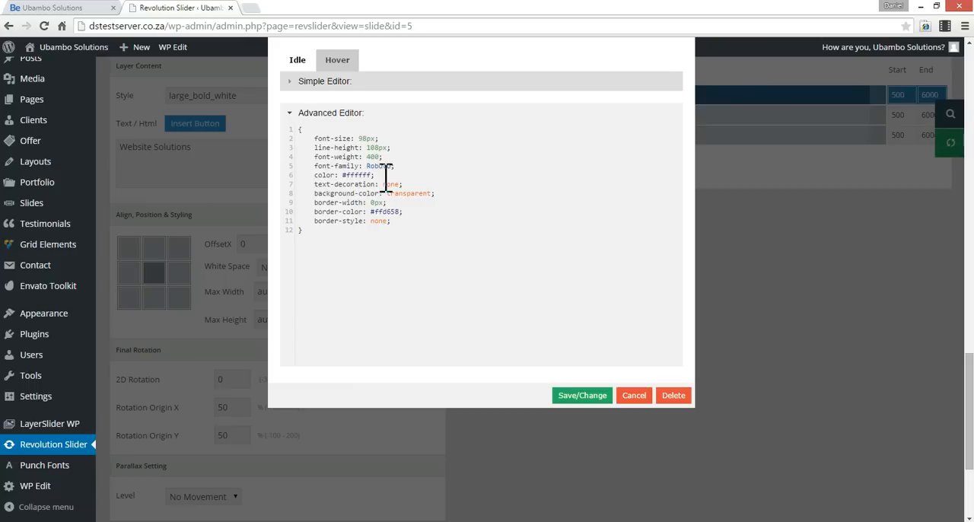
mouse_move(420, 173)
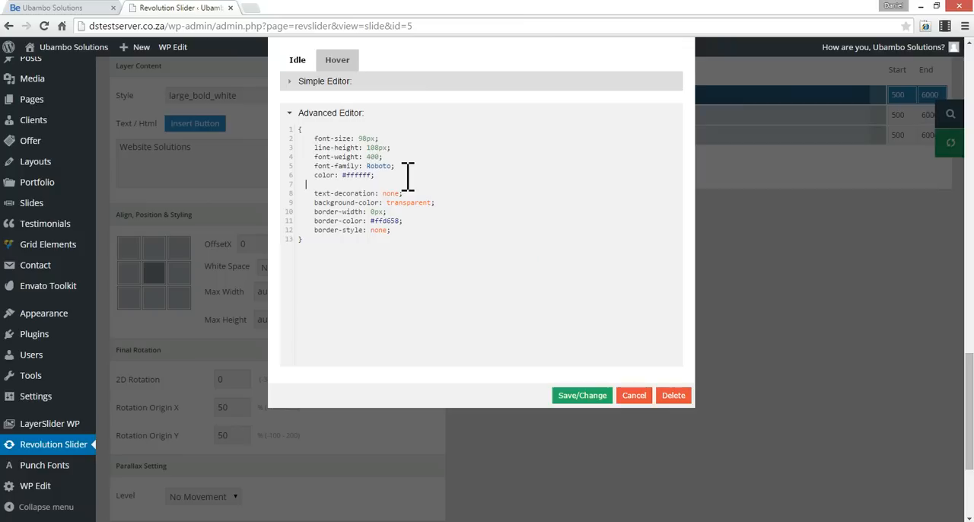
text(letter-)
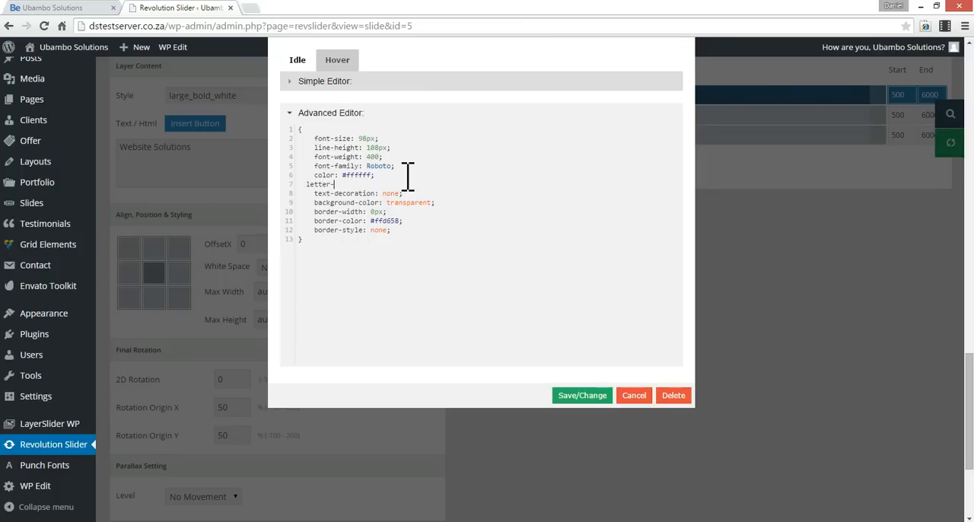
text(spacing:)
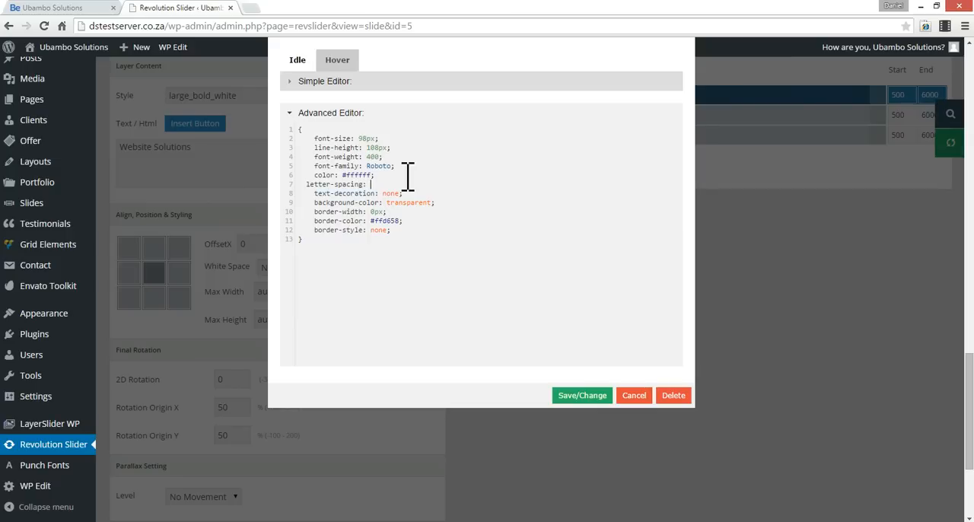
text(-1px;)
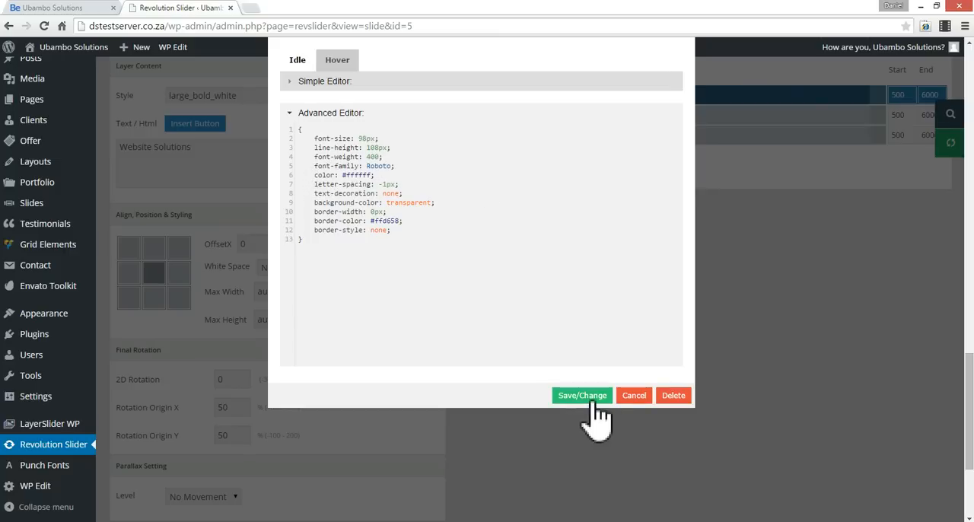
click(582, 395)
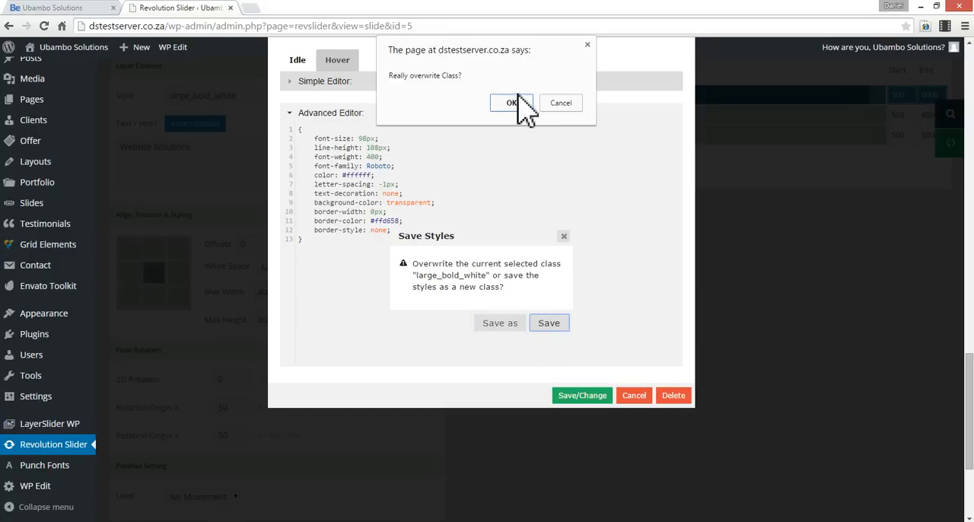
click(511, 103)
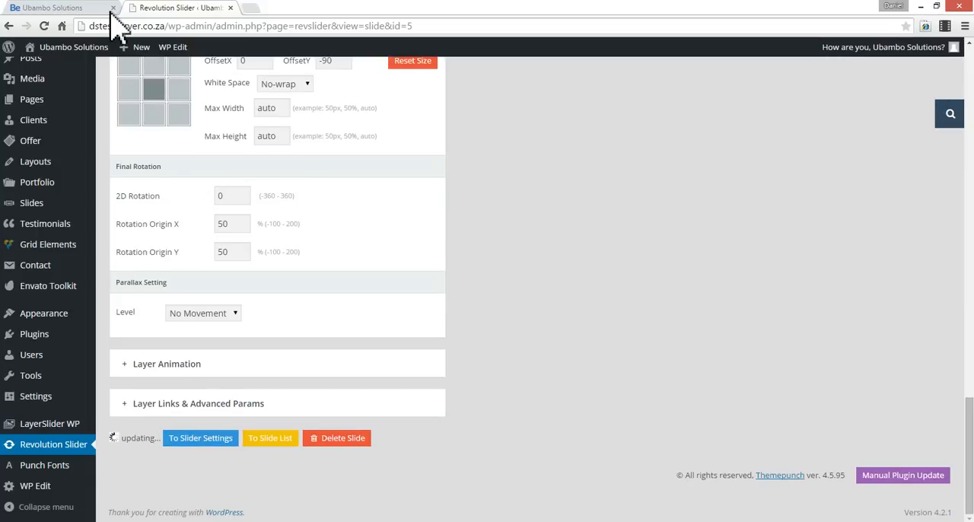
Step: Tighten the live Website Solutions heading's letter-spacing in DevTools using the arrow keys
click(57, 8)
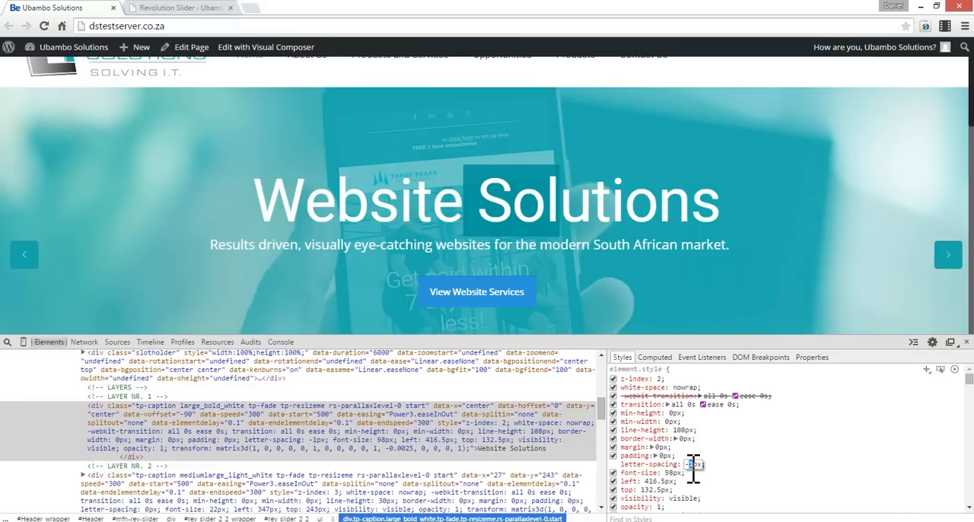
key(Down)
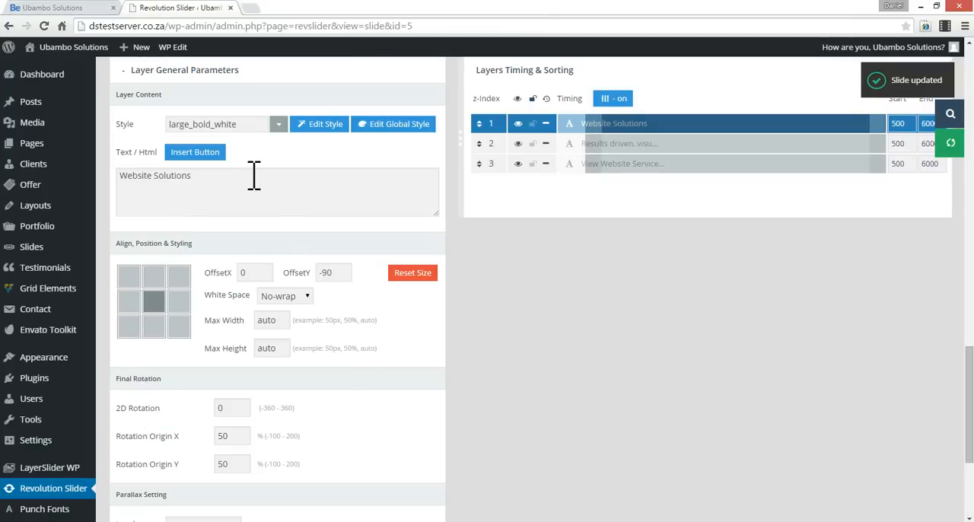
Step: Overwrite large_bold_white with -2px letter-spacing, enter a -100 offset, then select the subheading layer
click(319, 124)
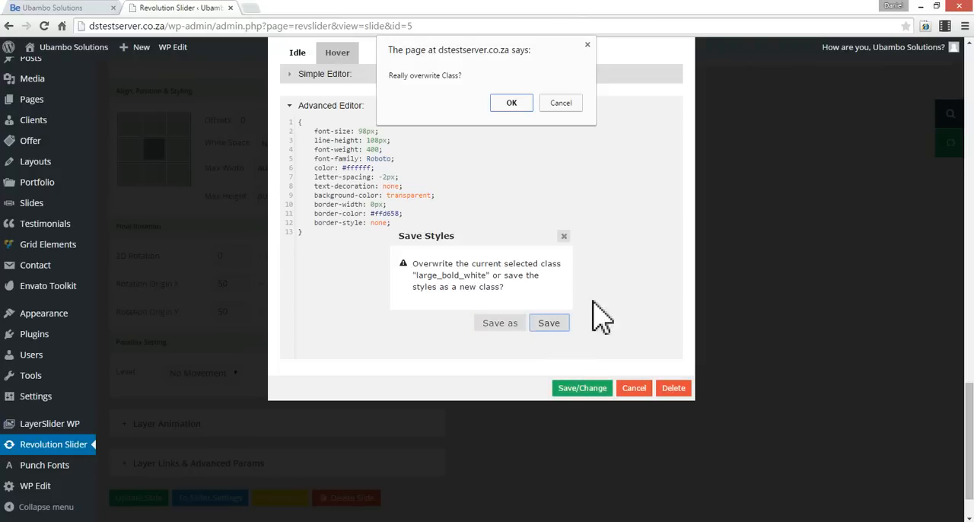
click(511, 103)
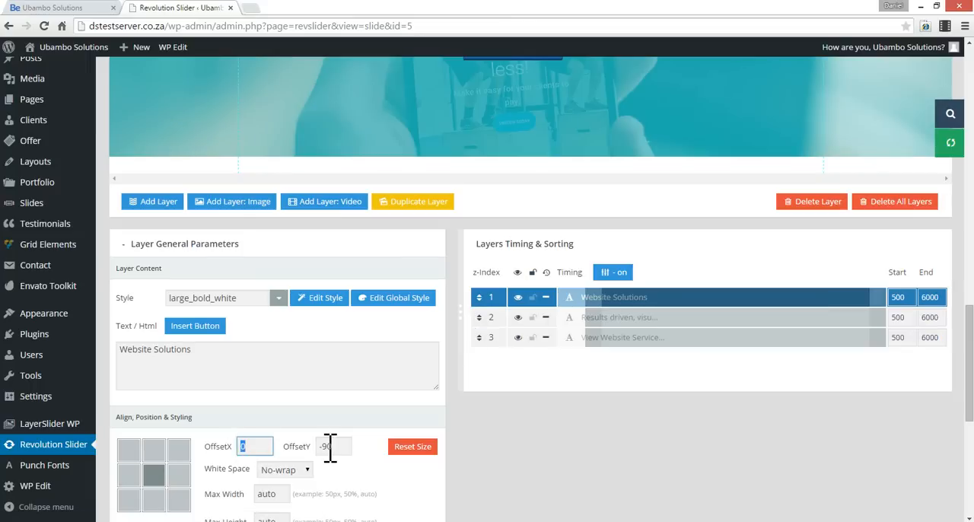
text(-100)
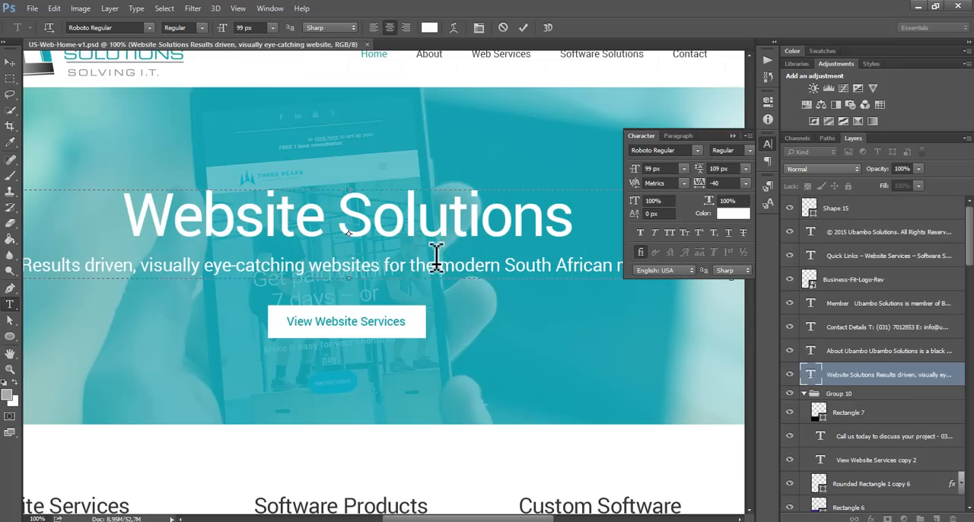
double_click(419, 265)
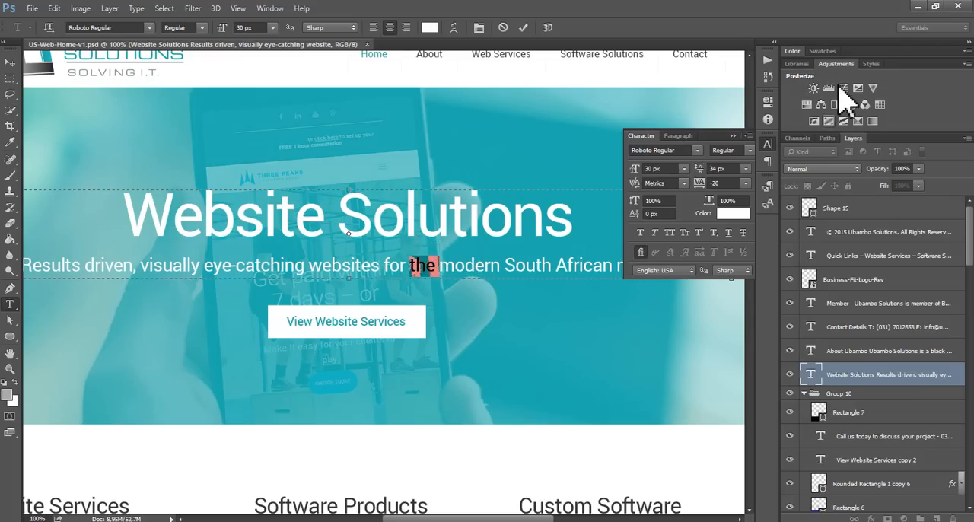
click(175, 8)
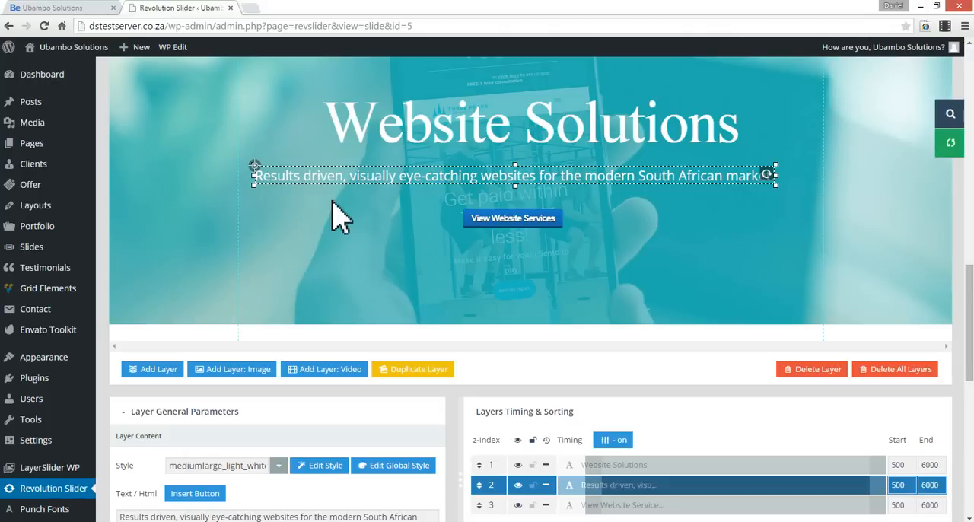
mouse_move(346, 354)
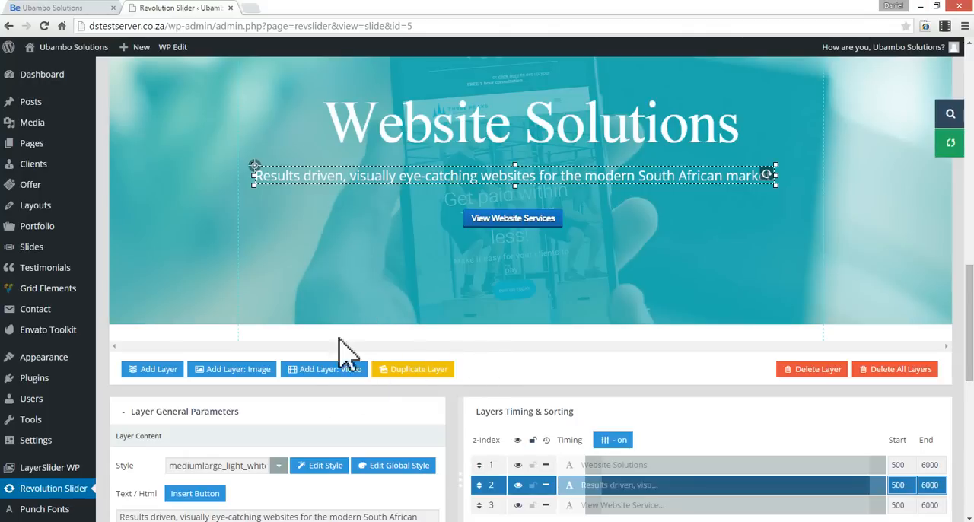
Step: Enter 0 as the Results driven subheading's OffsetX, keeping OffsetY at 243
scroll(down, 3)
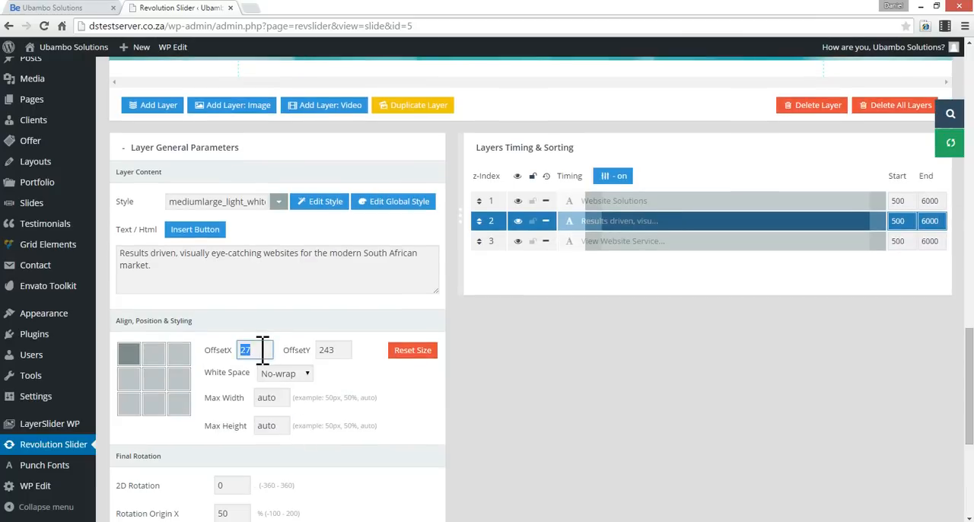
text(0)
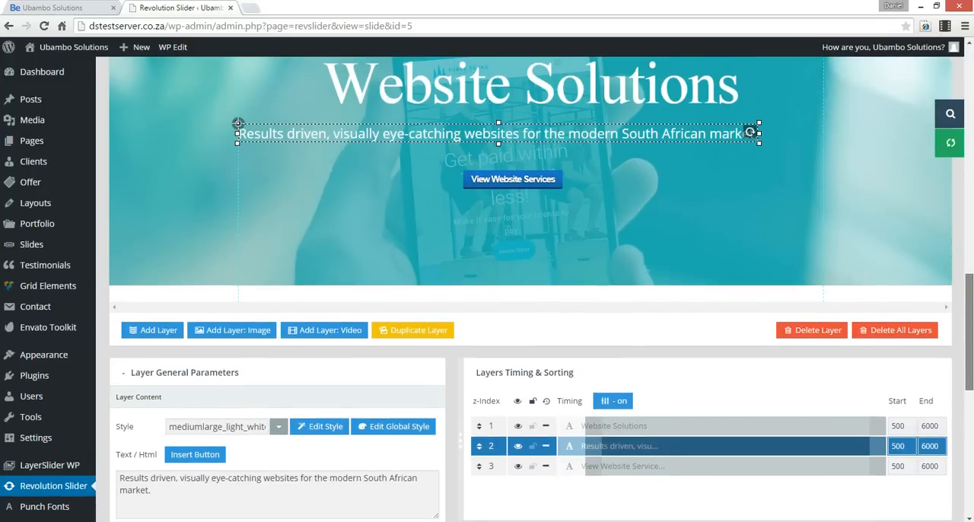
scroll(down, 3)
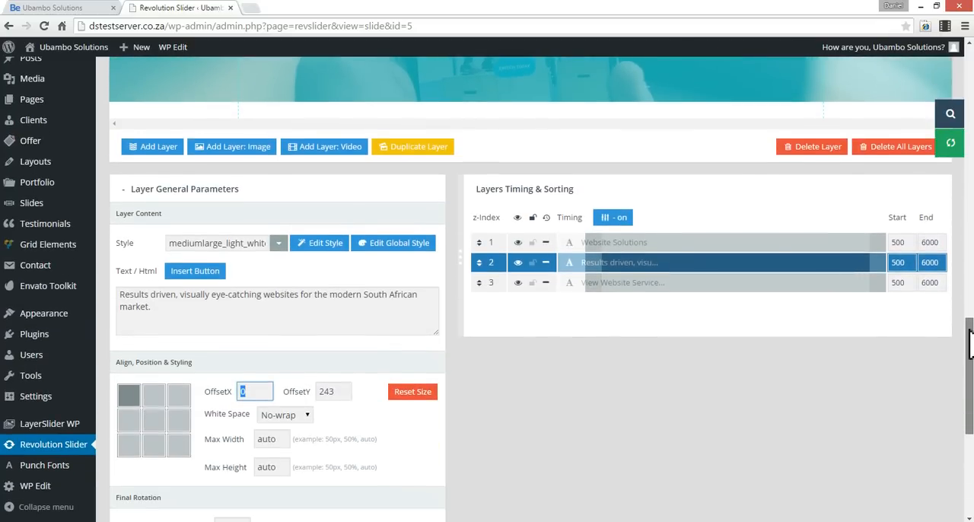
scroll(down, 3)
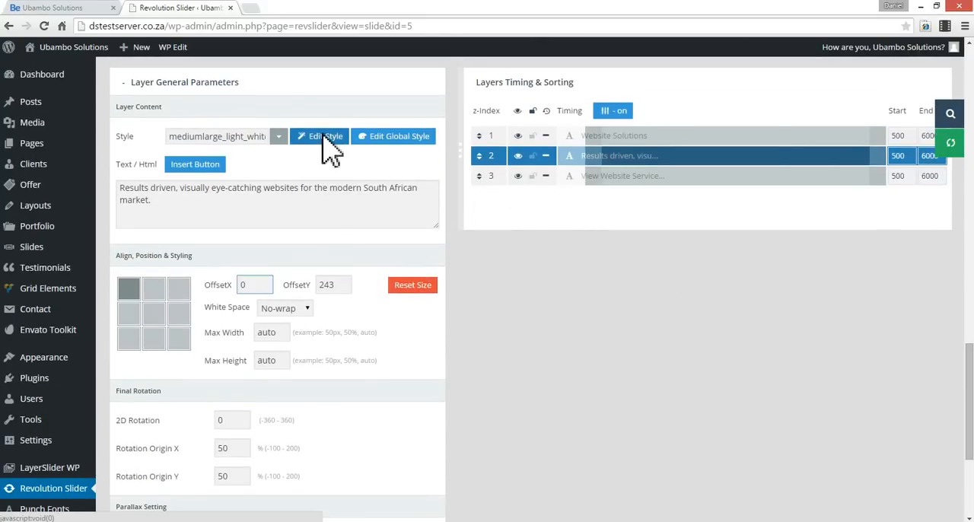
Step: Restyle mediumlarge_light_white to Roboto 30 px, 34 px line height, border none, and overwrite it
click(319, 136)
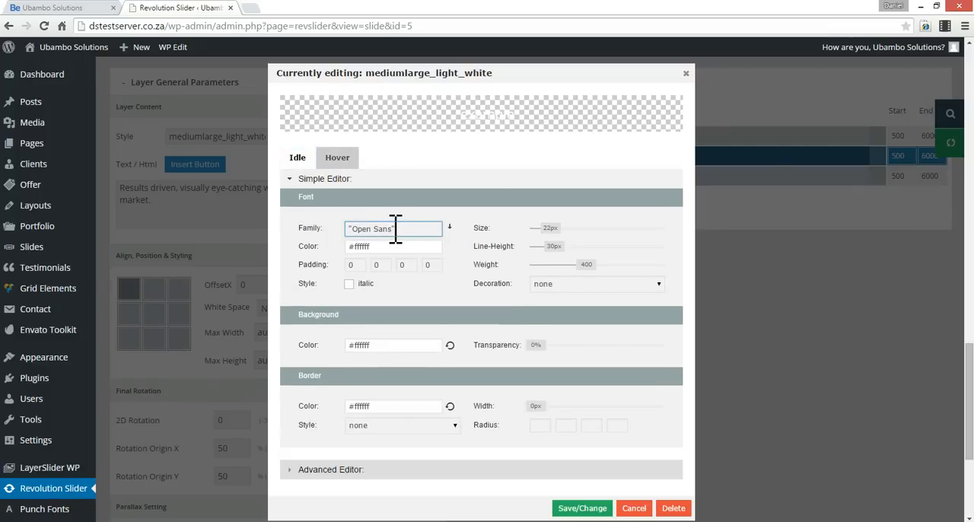
click(393, 228)
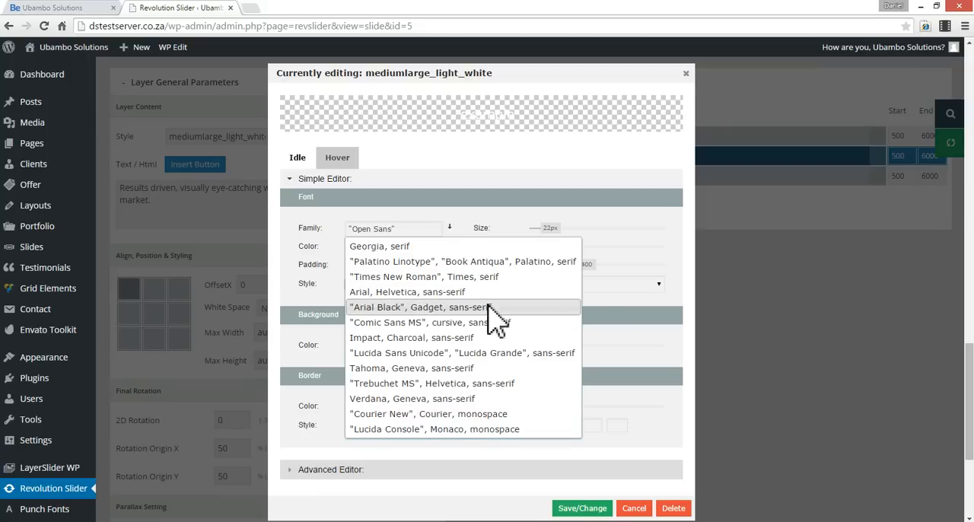
mouse_move(350, 247)
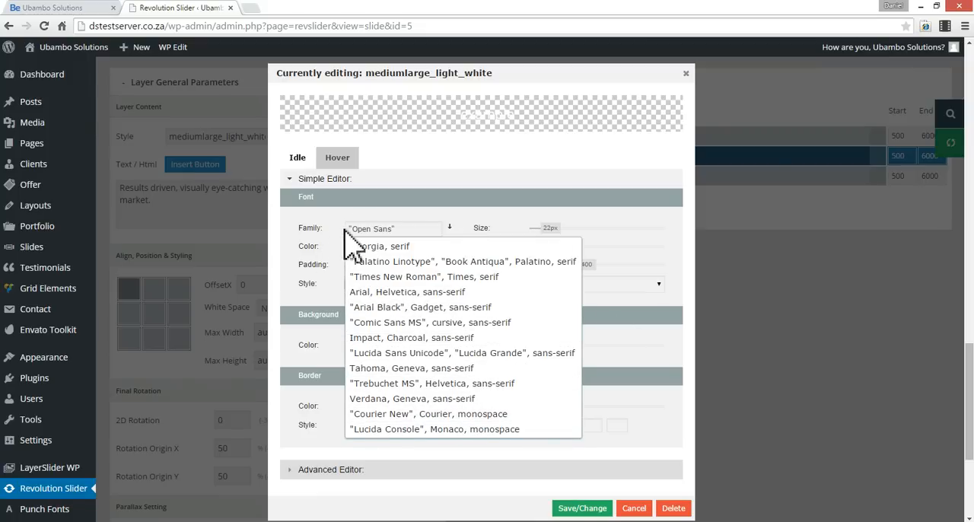
click(393, 228)
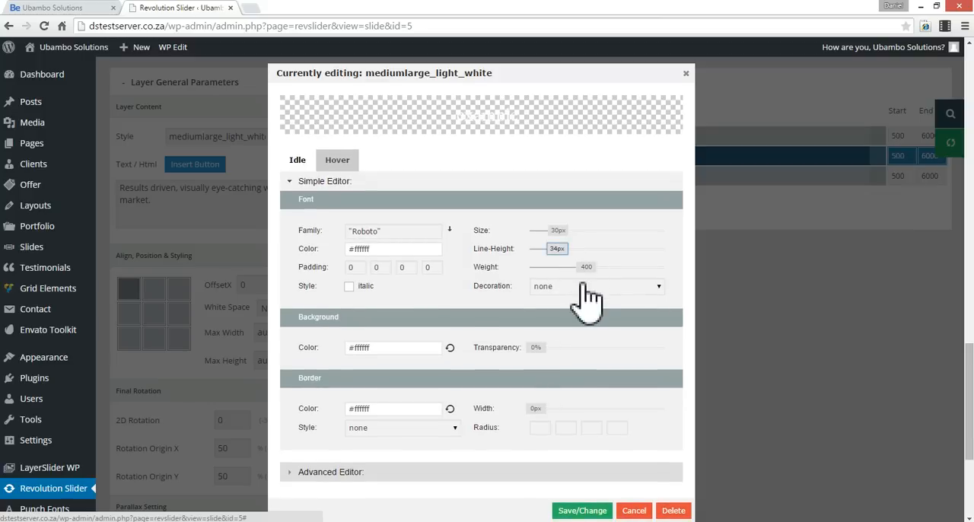
mouse_move(586, 308)
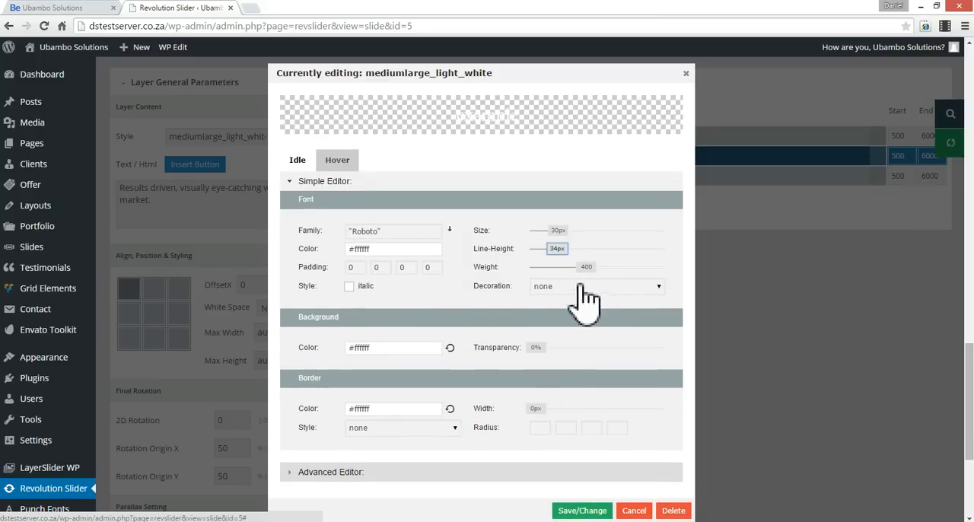
mouse_move(533, 423)
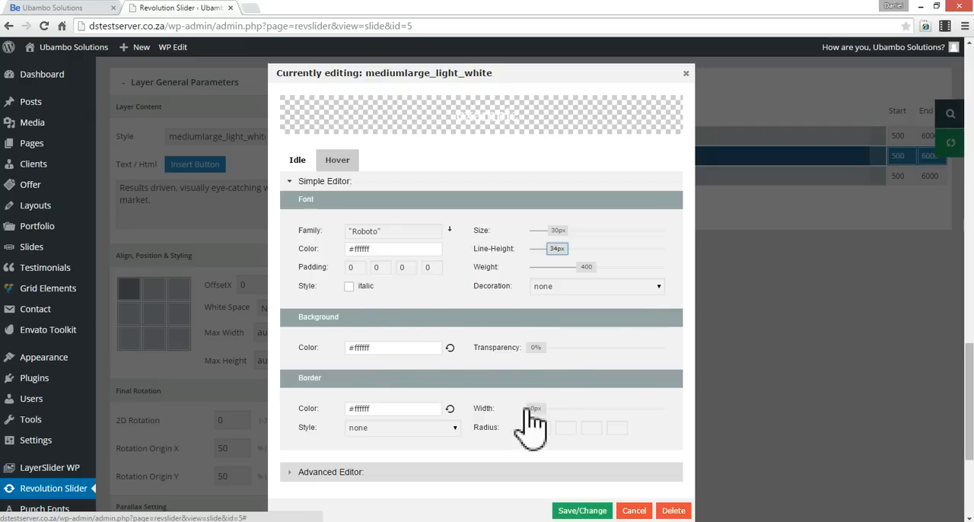
click(401, 427)
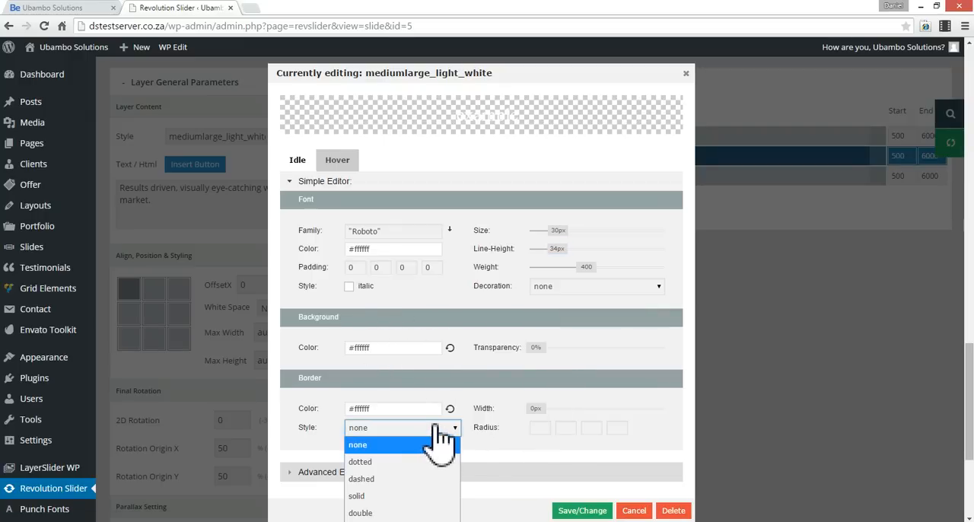
click(358, 444)
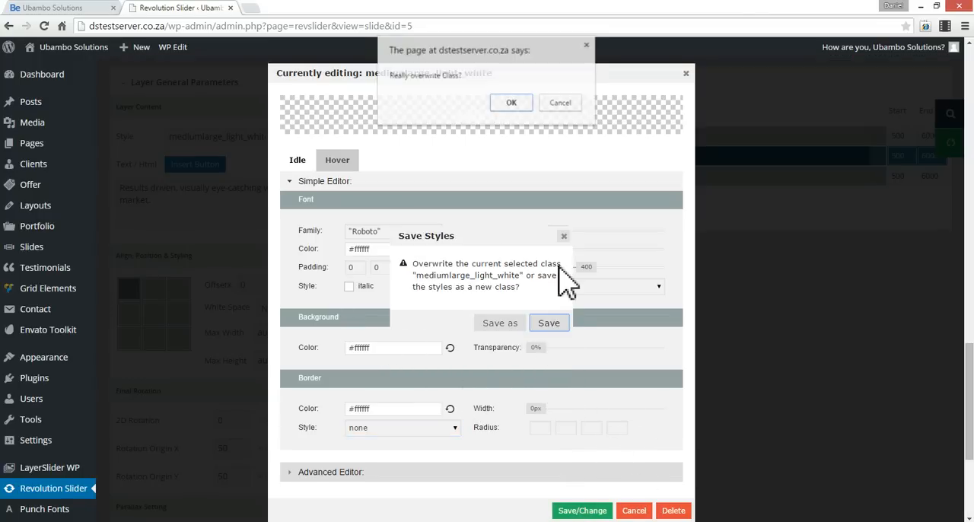
click(511, 102)
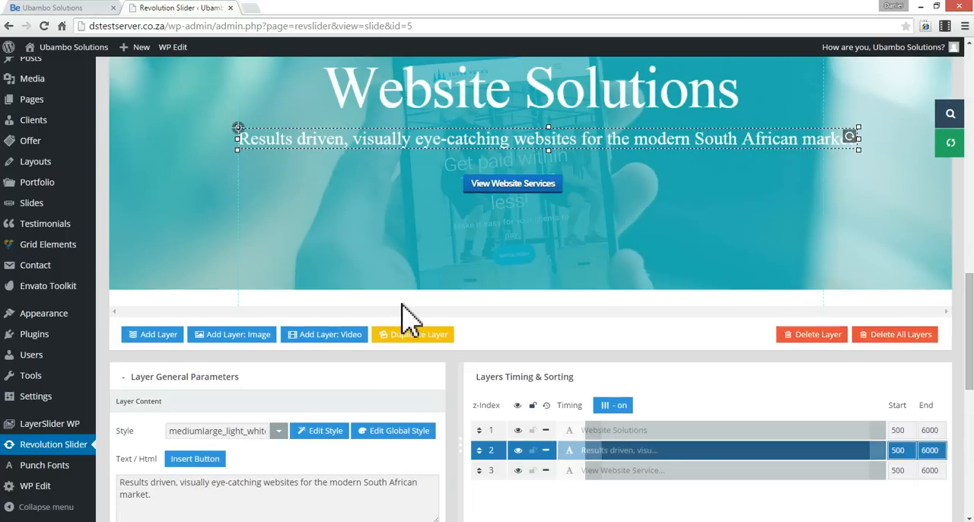
Step: Update the slide, then select the Roboto subheading on the live Ubambo Solutions homepage
scroll(down, 3)
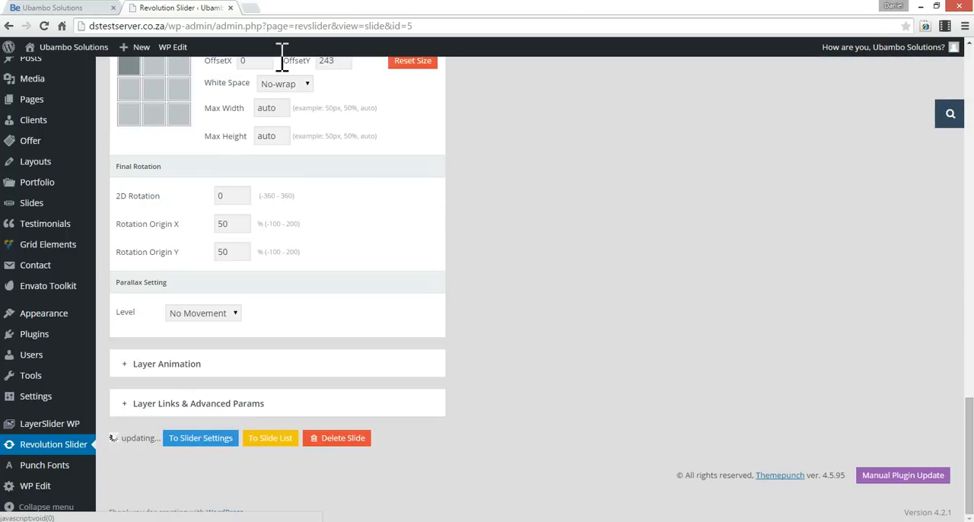
click(57, 7)
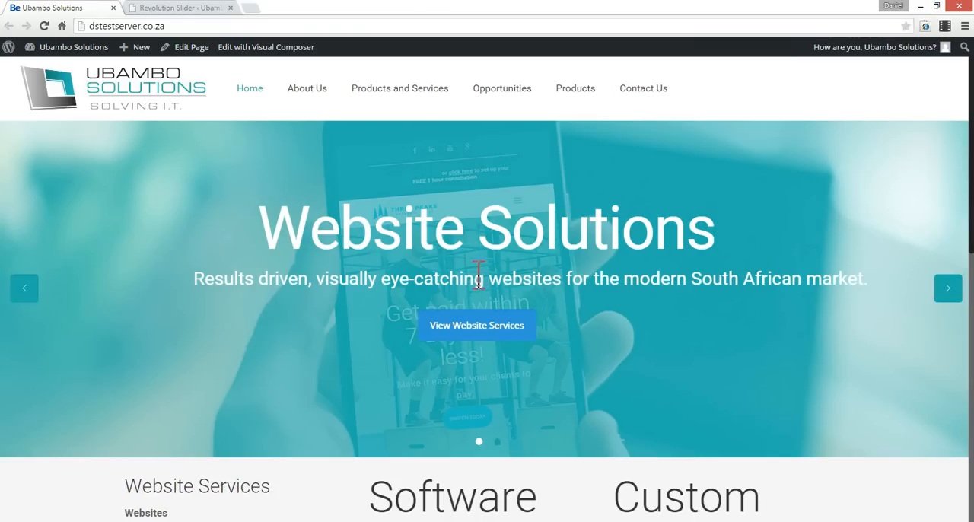
mouse_move(477, 325)
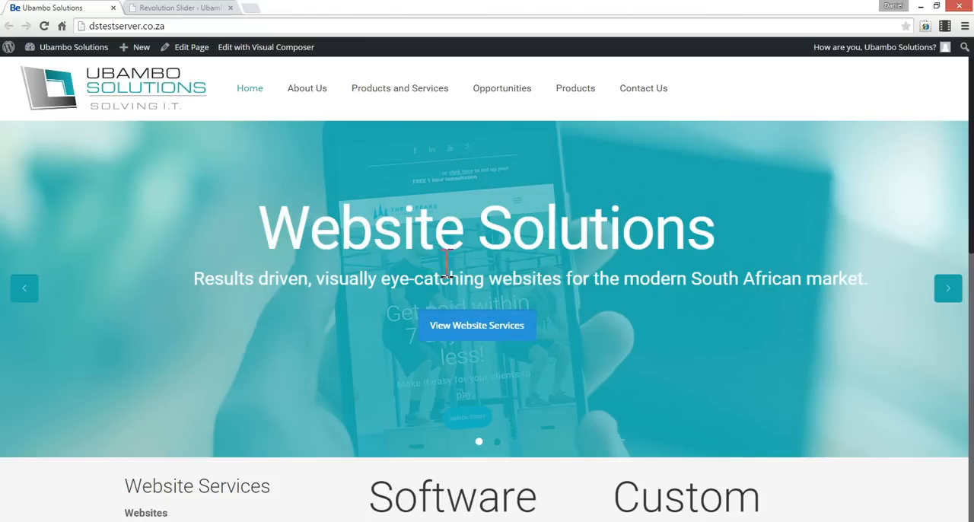
drag(447, 278, 559, 277)
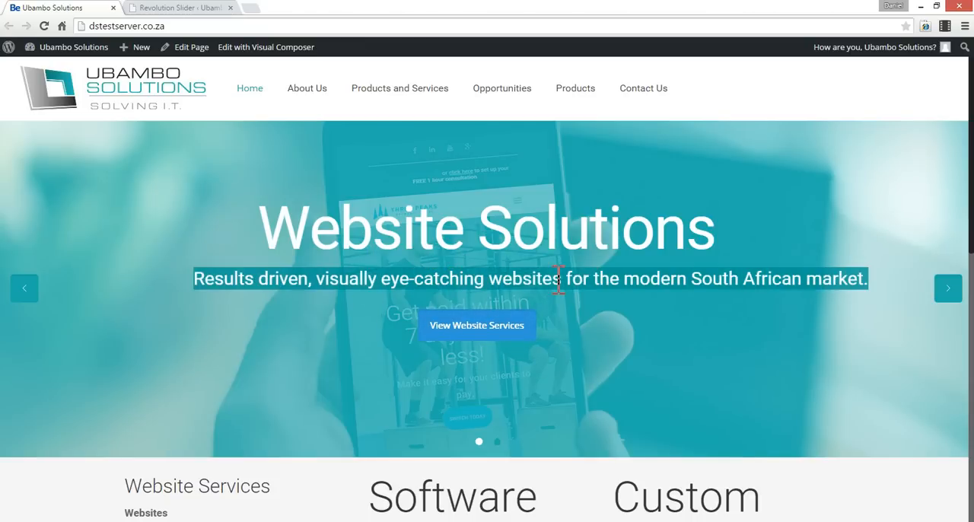